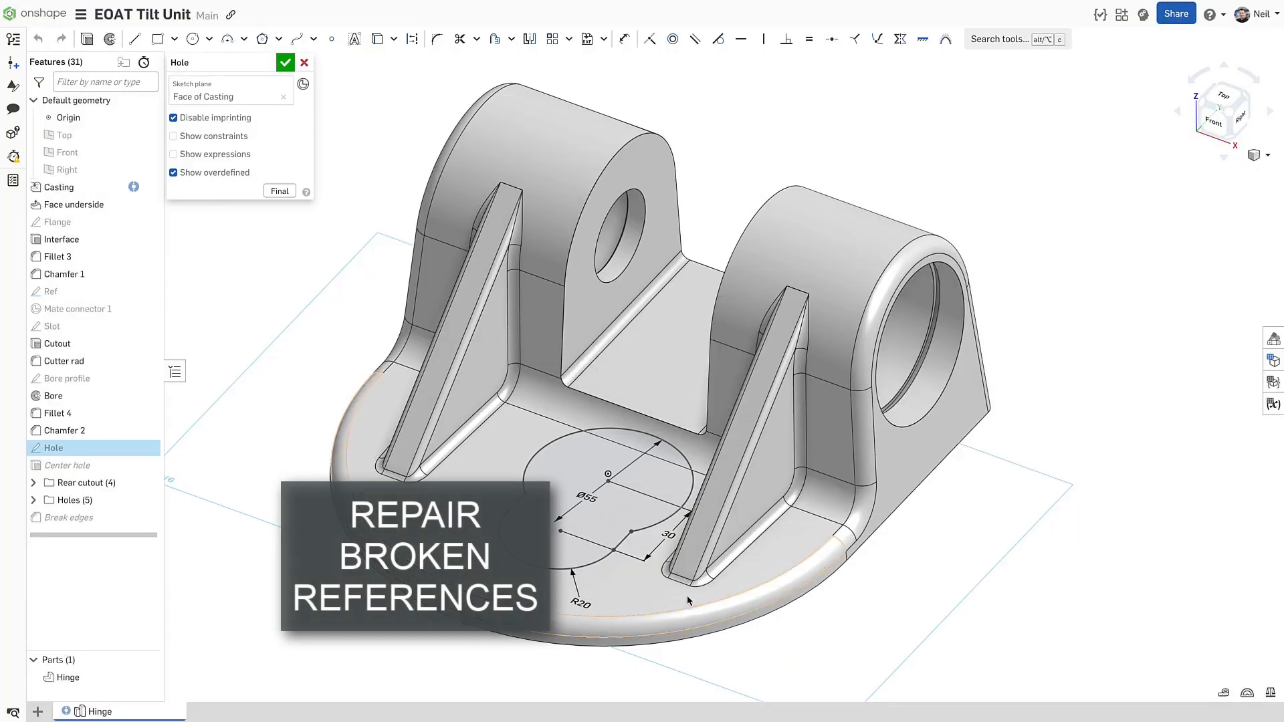
Step: Adjust the Hole sketch profile on the casting face and close the sketch
double_click(669, 535)
text(35)
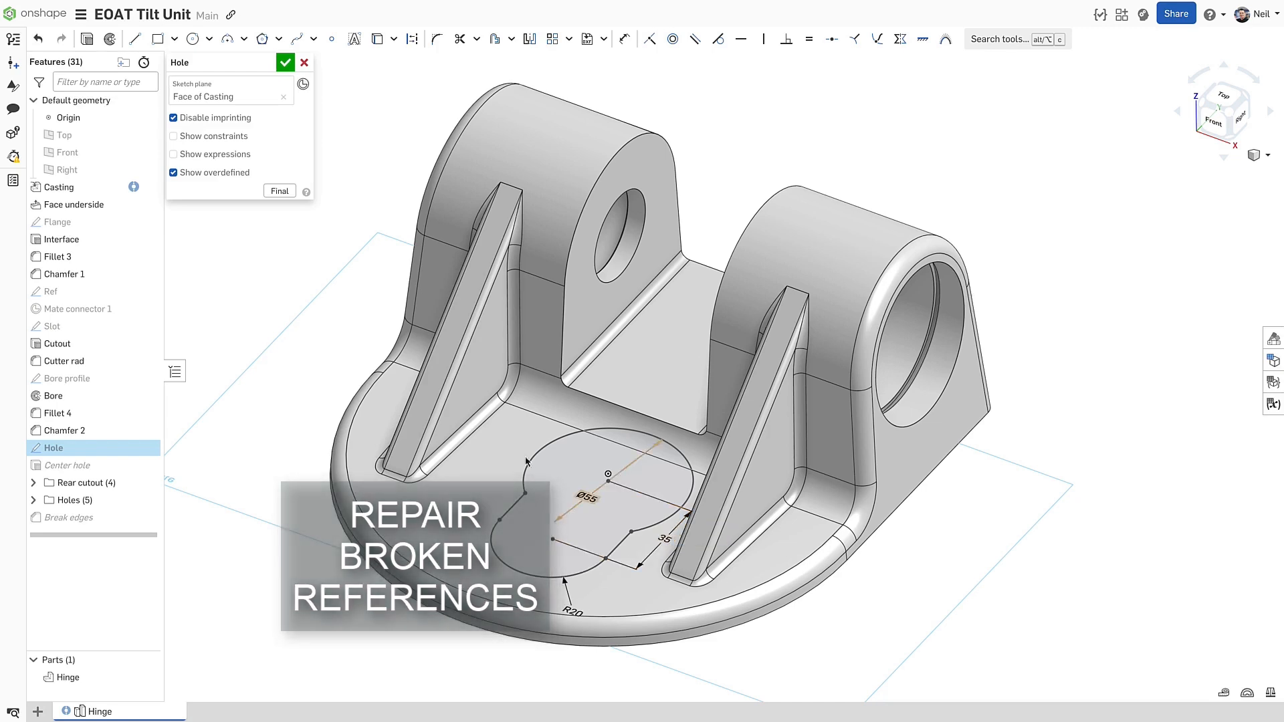
click(285, 63)
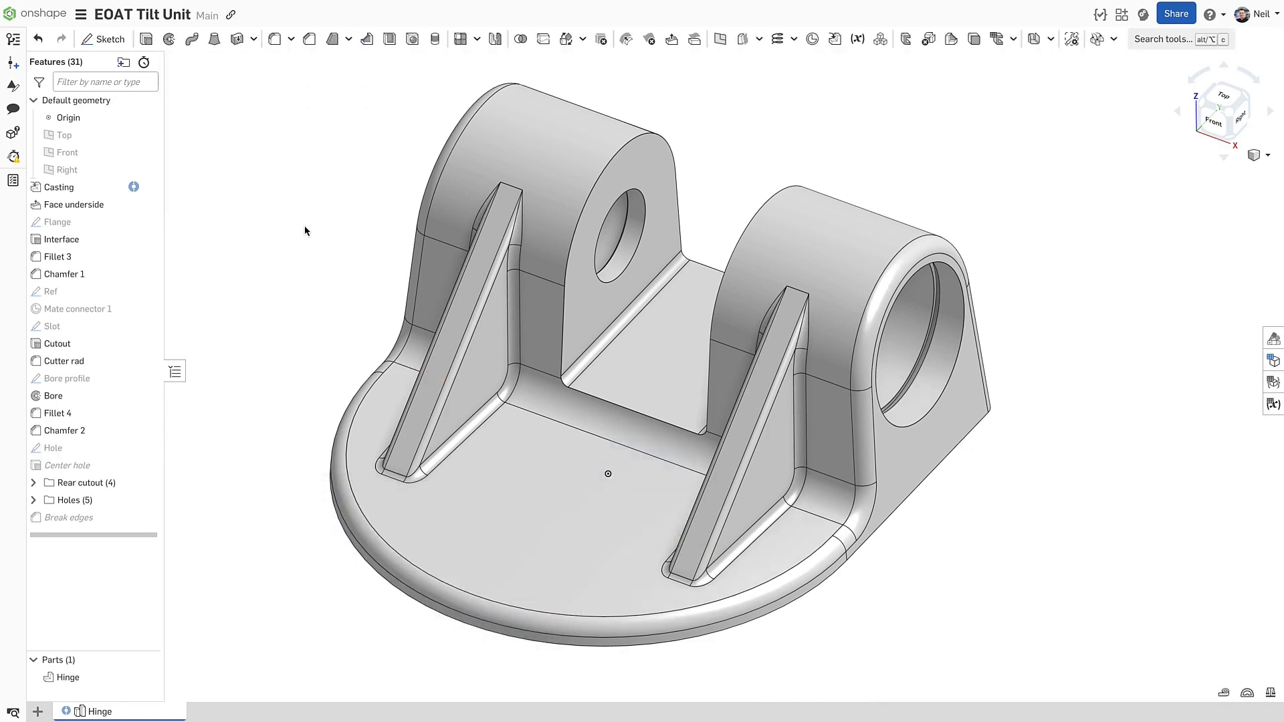
Step: Update the linked Casting to its newest version via the Reference manager
right_click(58, 187)
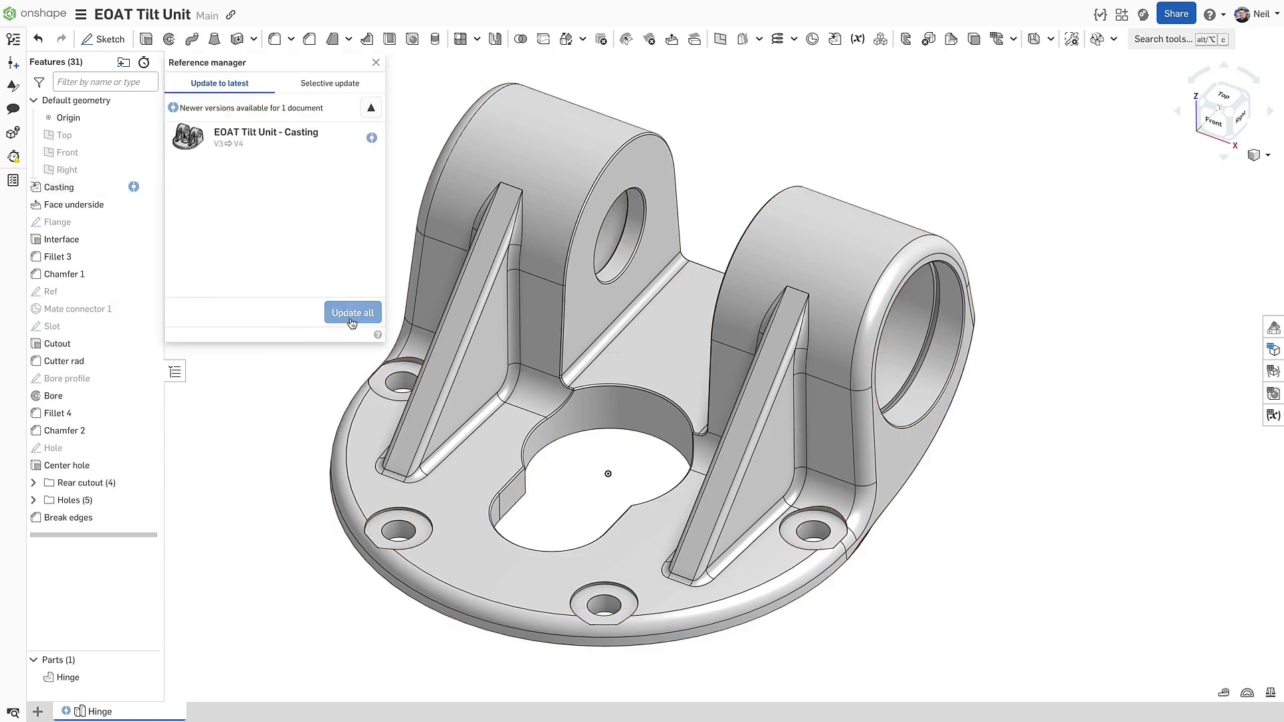
click(352, 311)
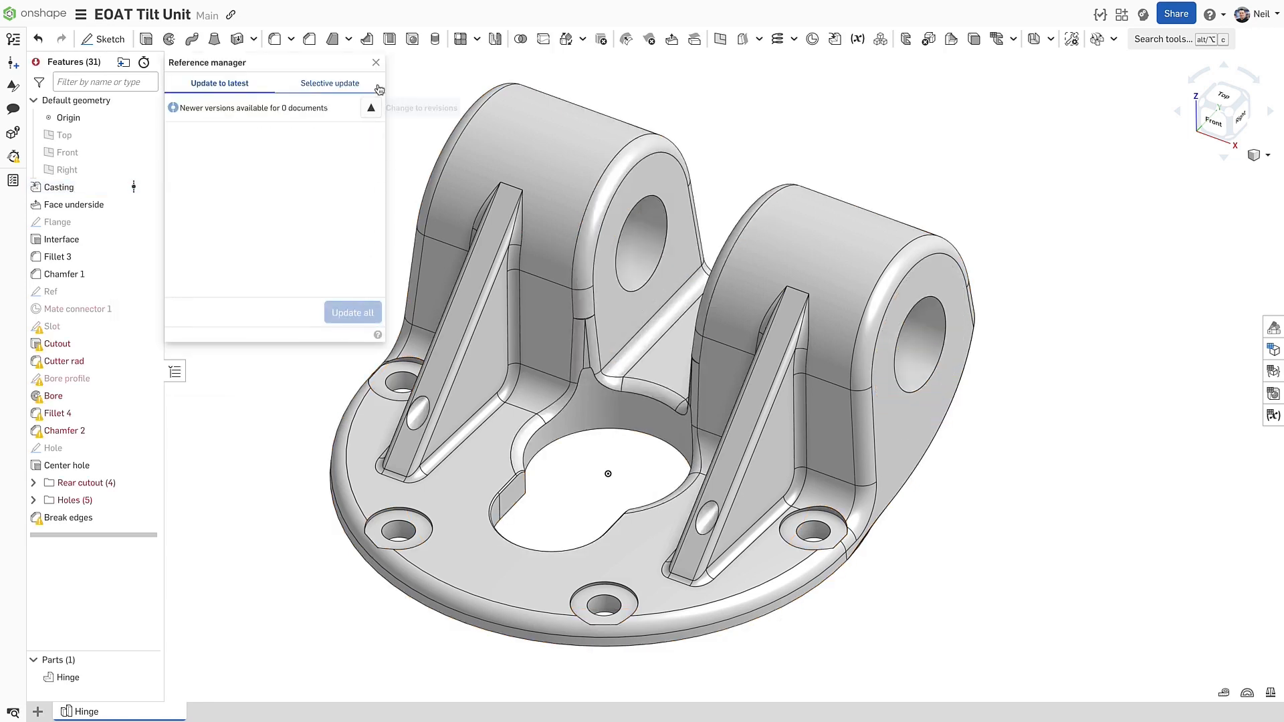
click(376, 63)
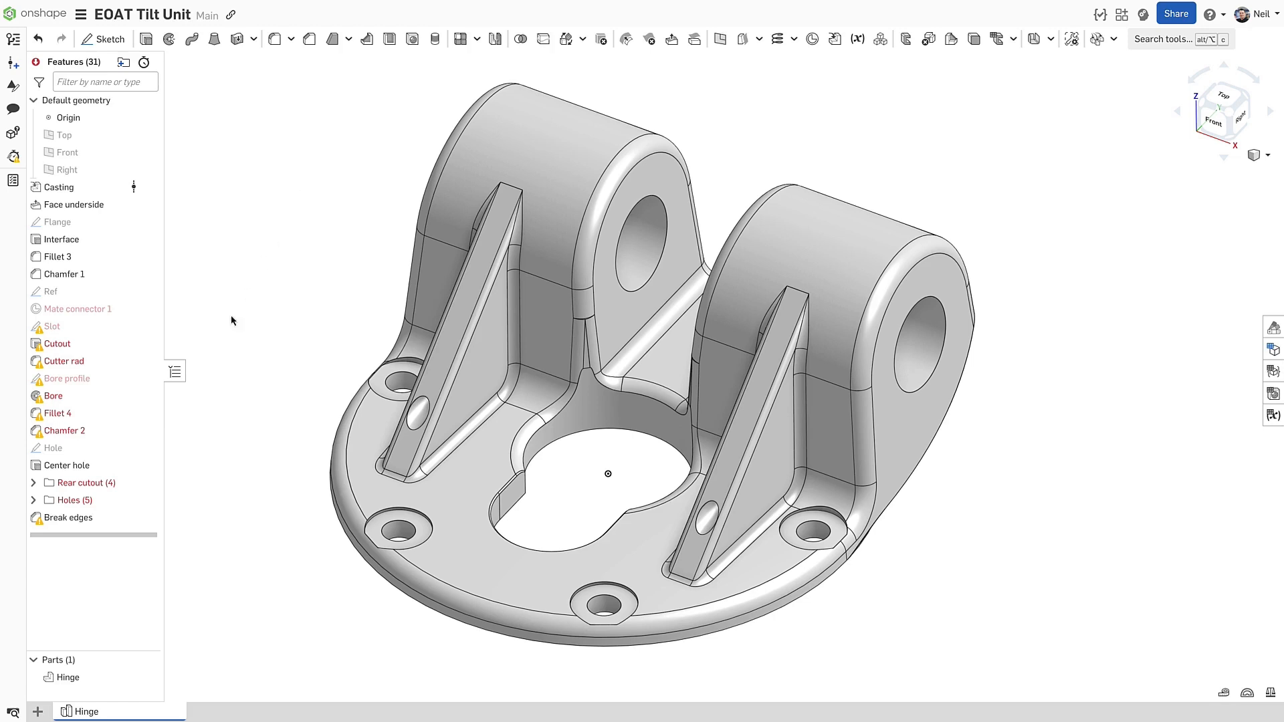
Step: Inspect Chamfer 2 and Bore to see their missing edge references
double_click(64, 430)
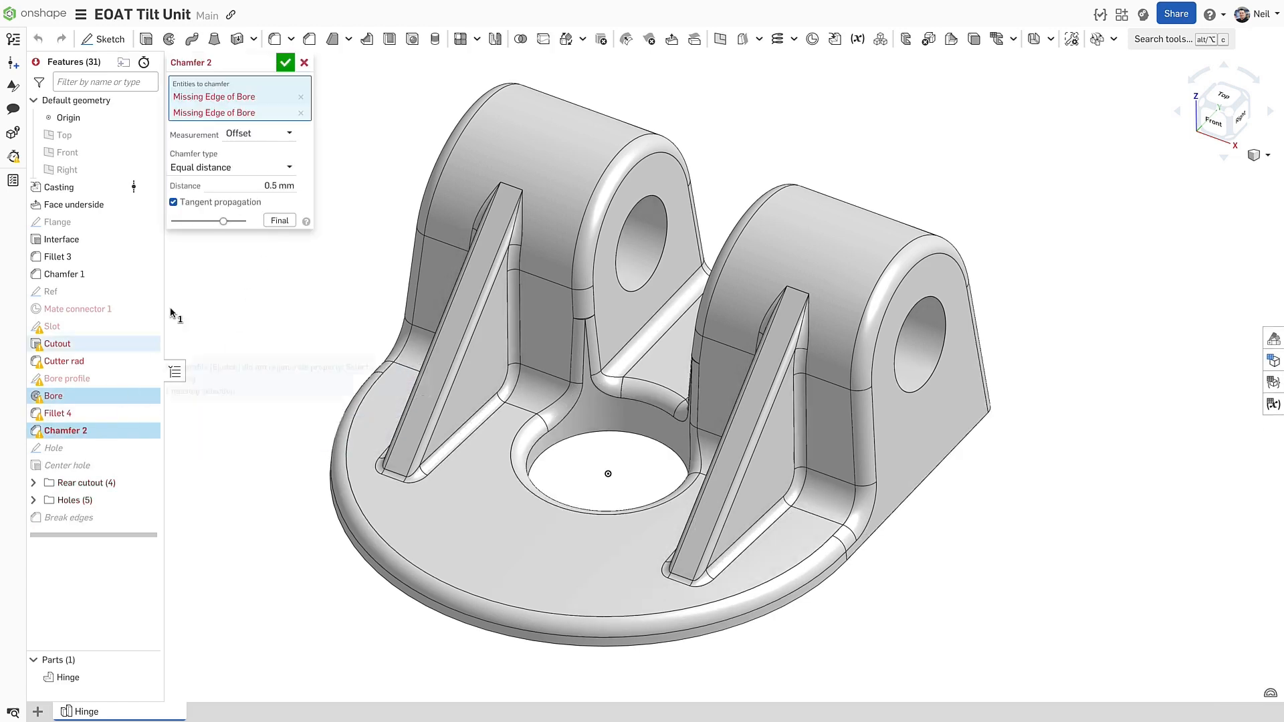
mouse_move(54, 396)
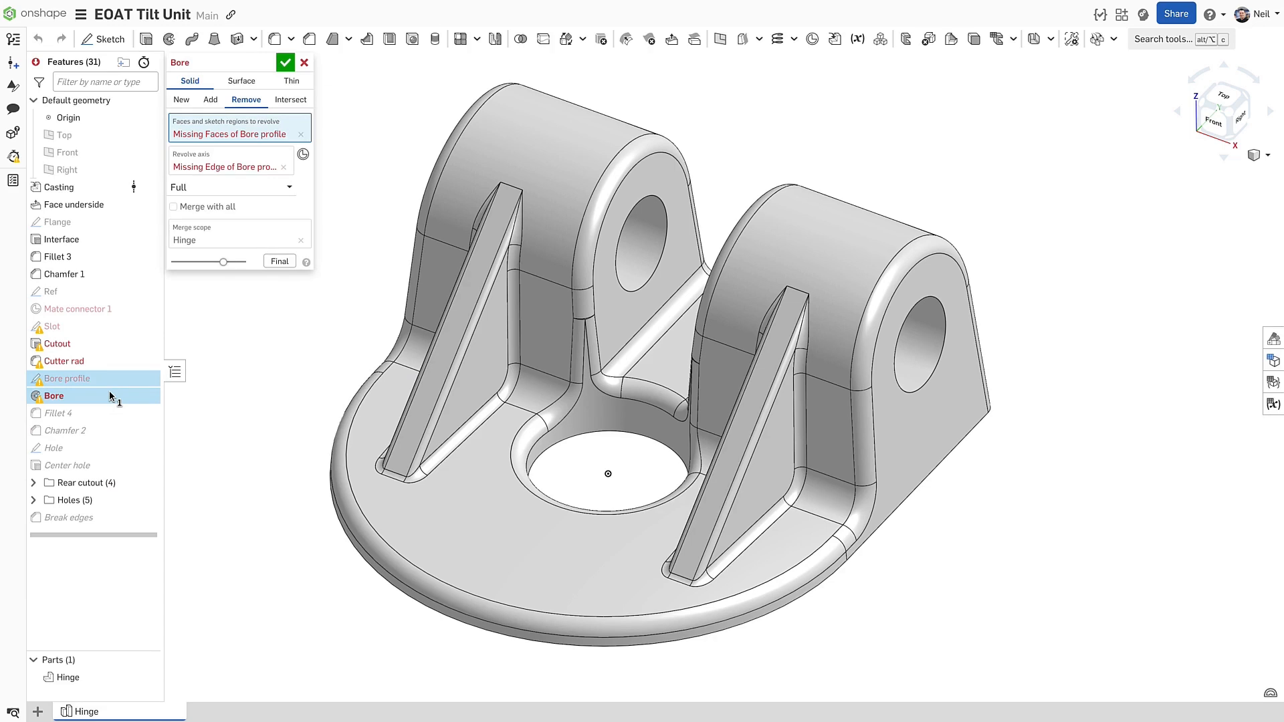
click(67, 378)
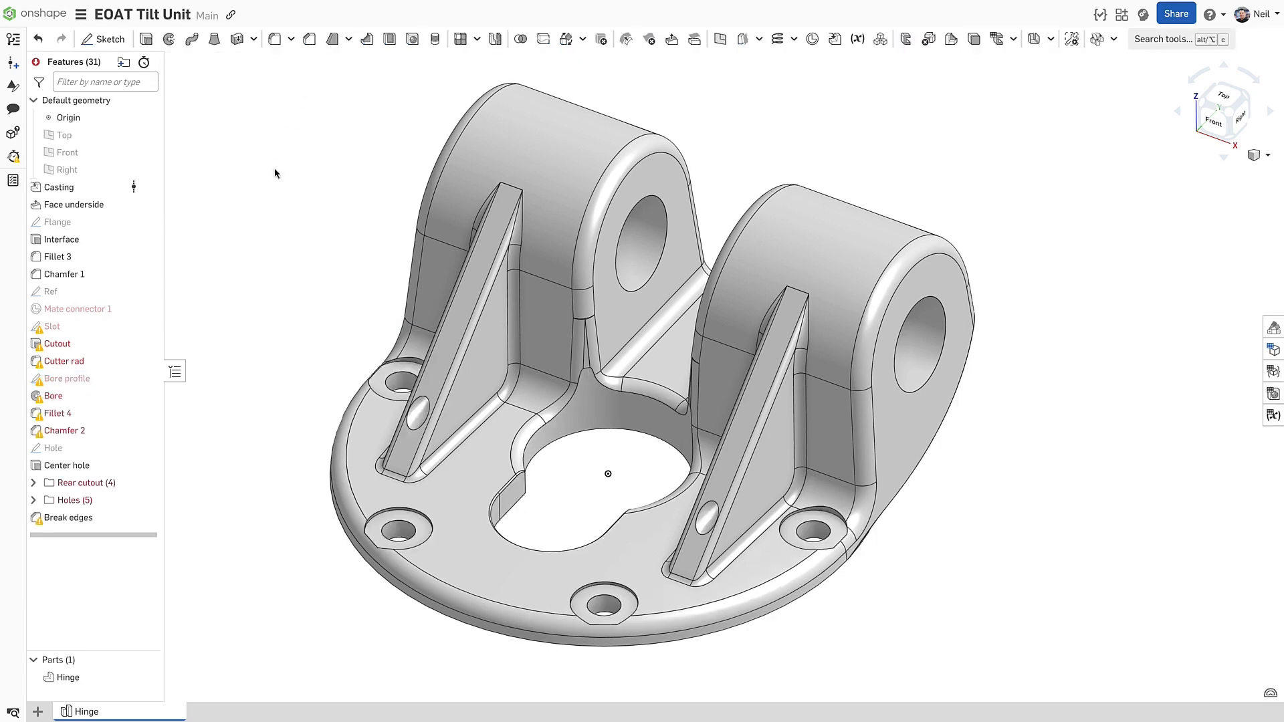
Step: Show Versions and history with the Main workspace's individual changes expanded
click(13, 39)
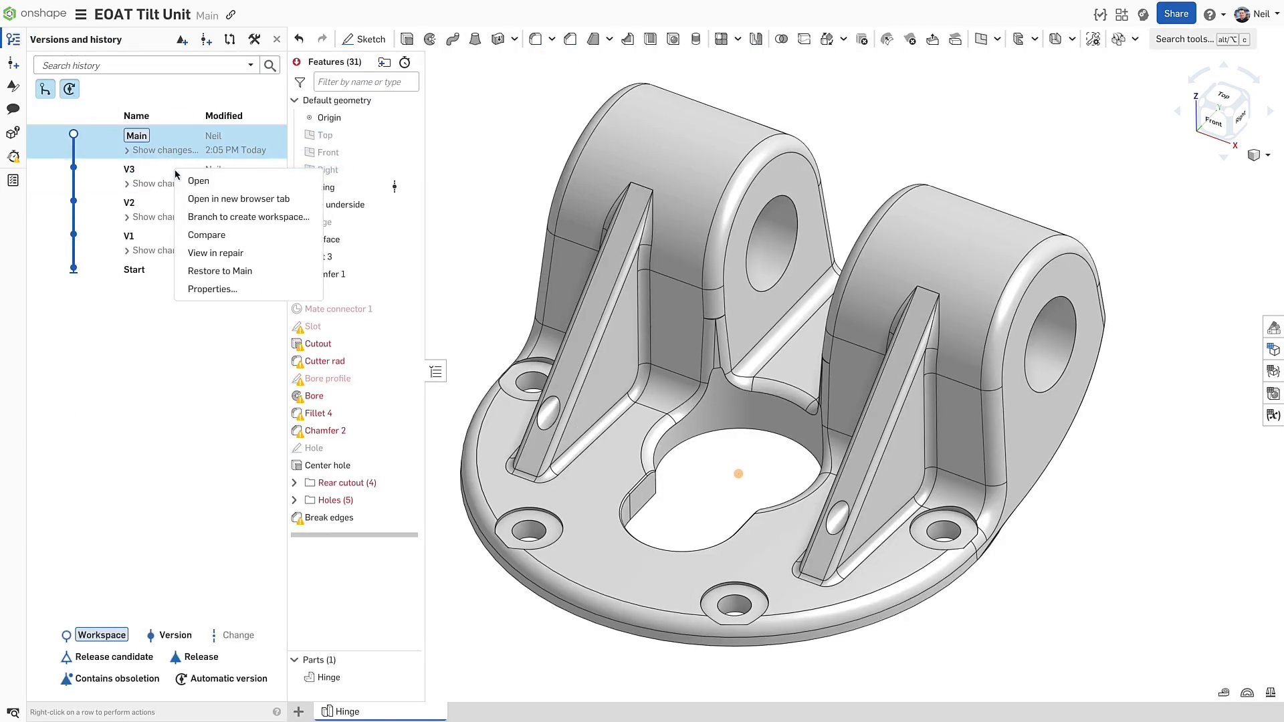
mouse_move(238, 199)
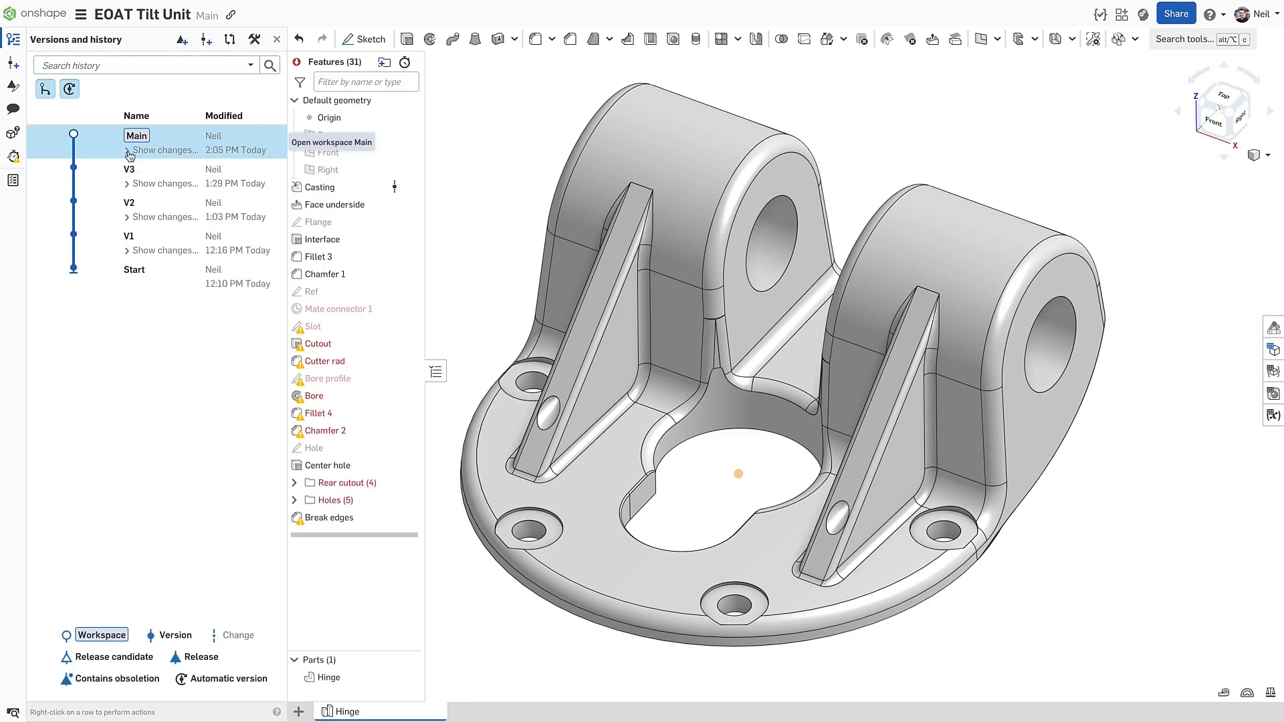
click(128, 152)
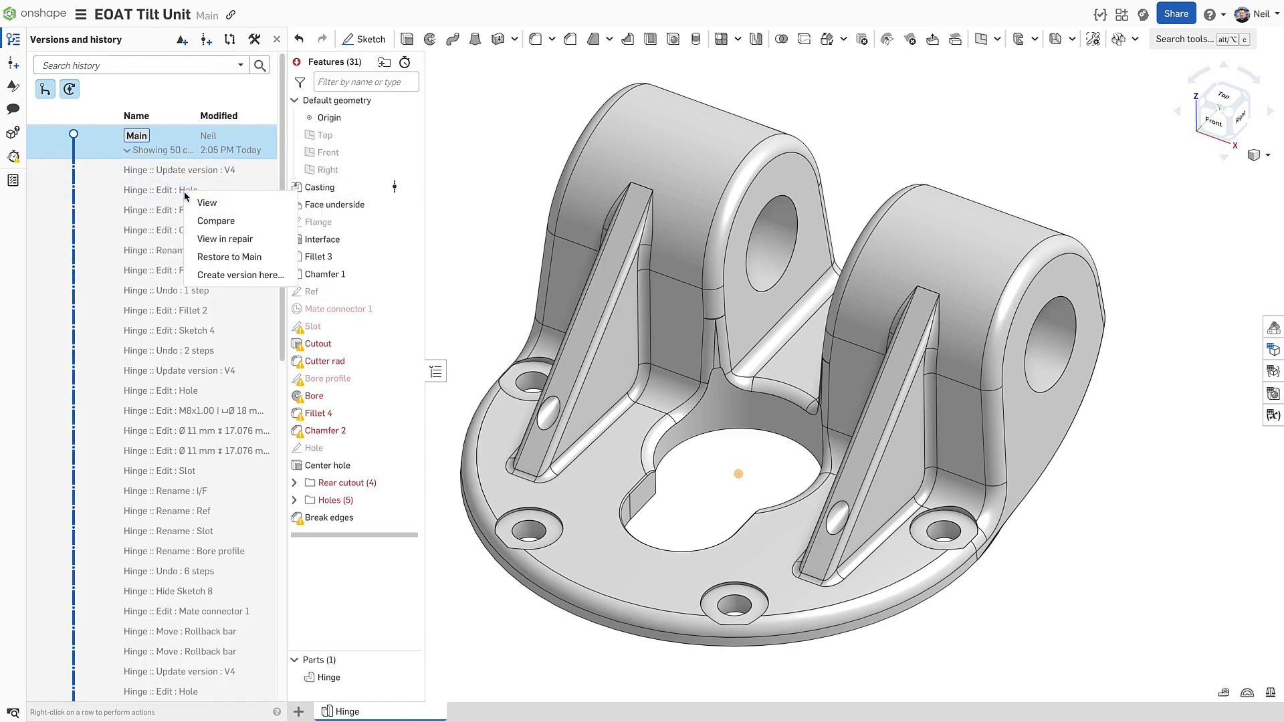
mouse_move(217, 220)
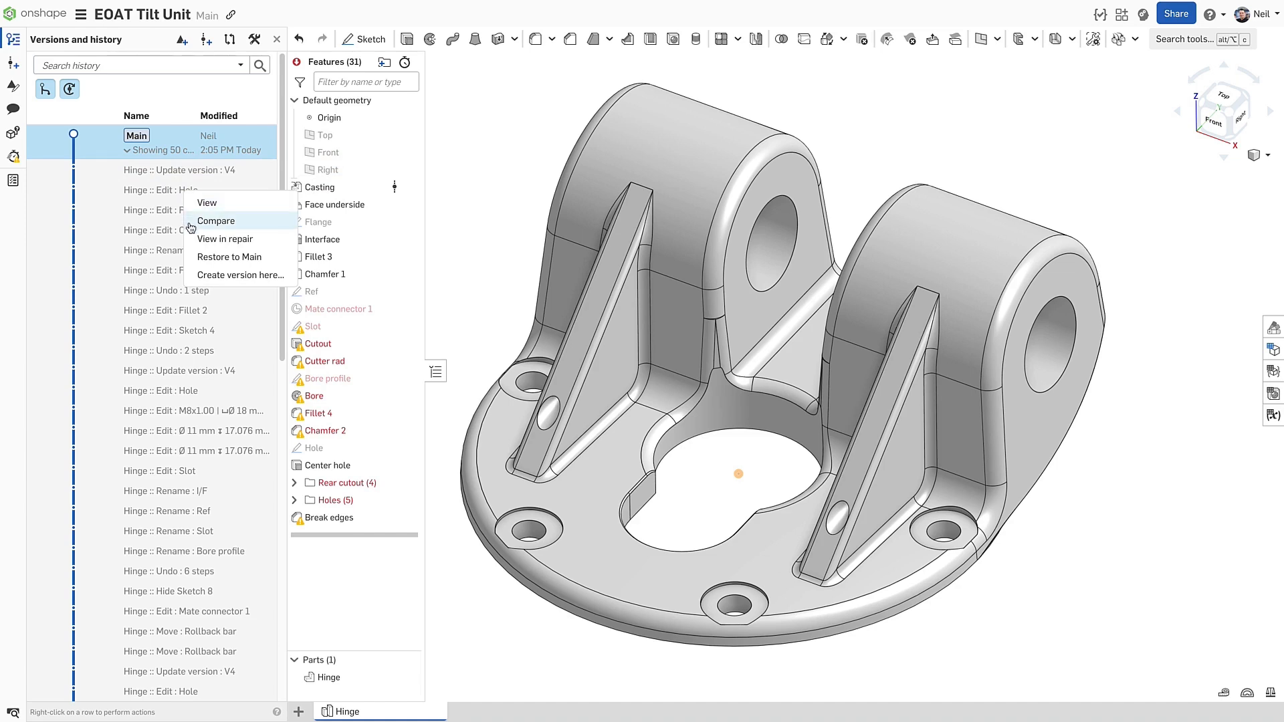
mouse_move(229, 256)
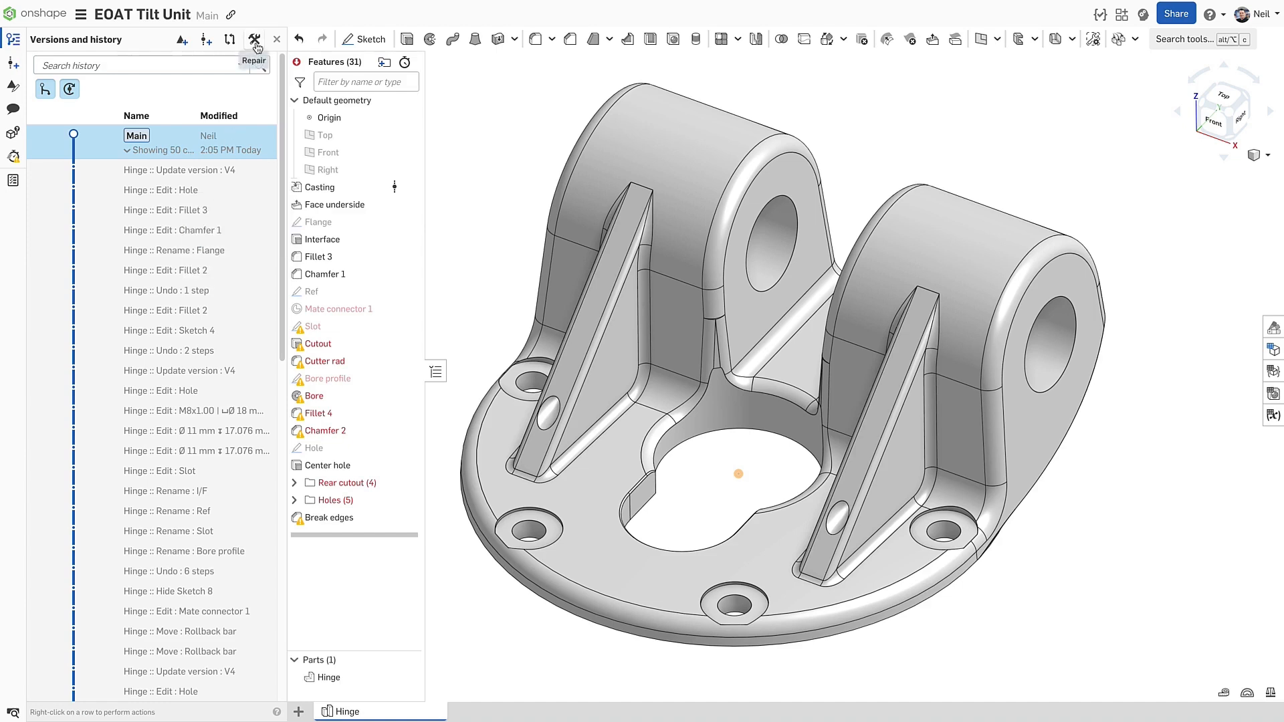
Step: View the earlier Hinge :: Edit : Hole state in the repair split view and check the Casting options
click(254, 39)
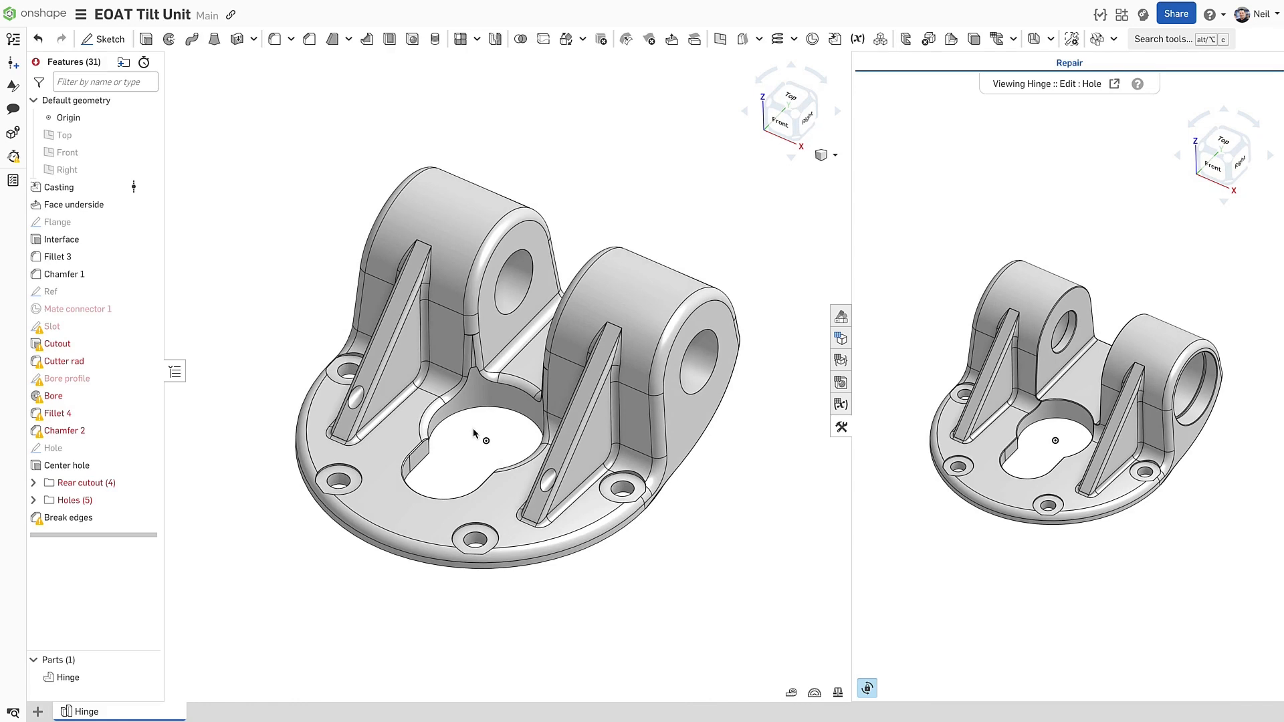
mouse_move(1114, 85)
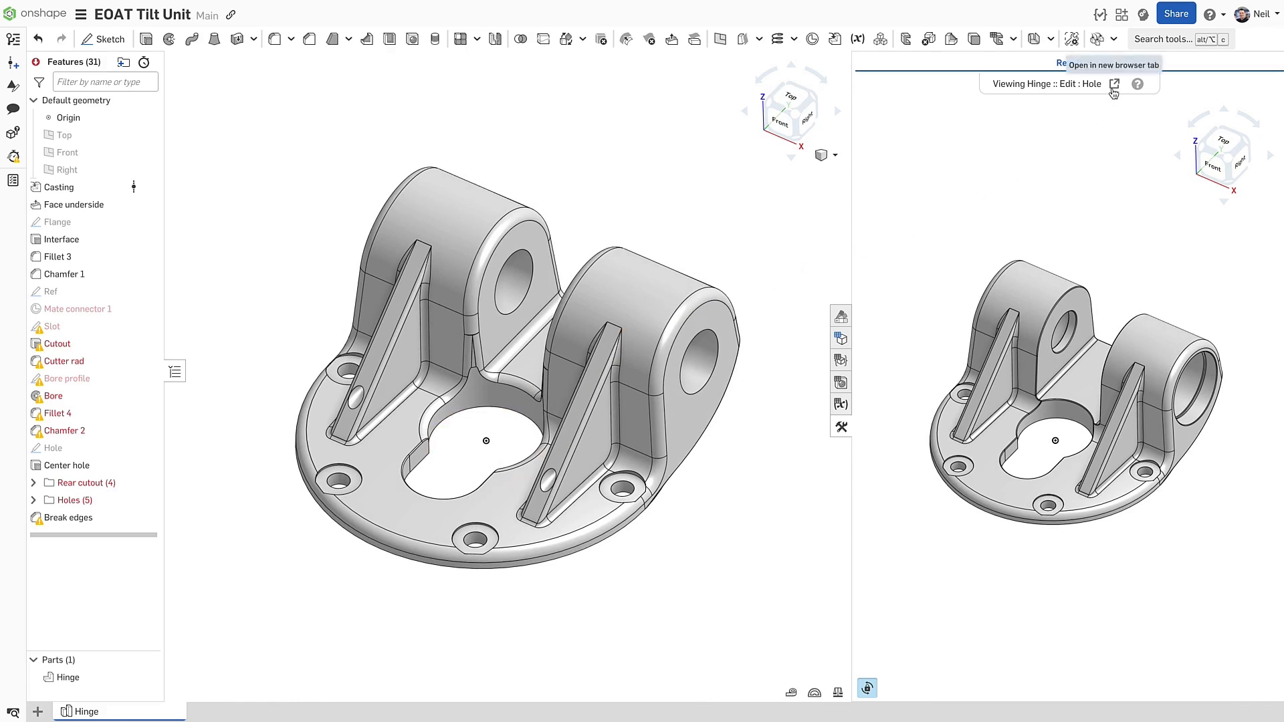
mouse_move(909, 603)
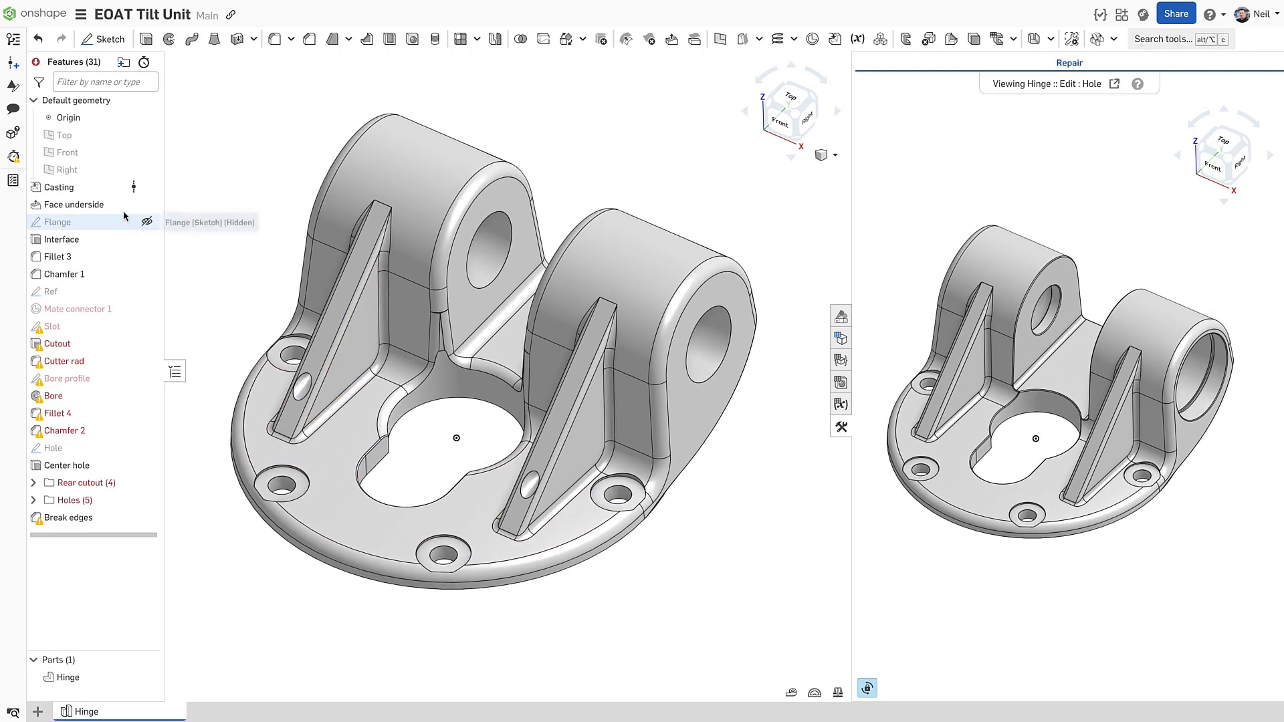
right_click(58, 188)
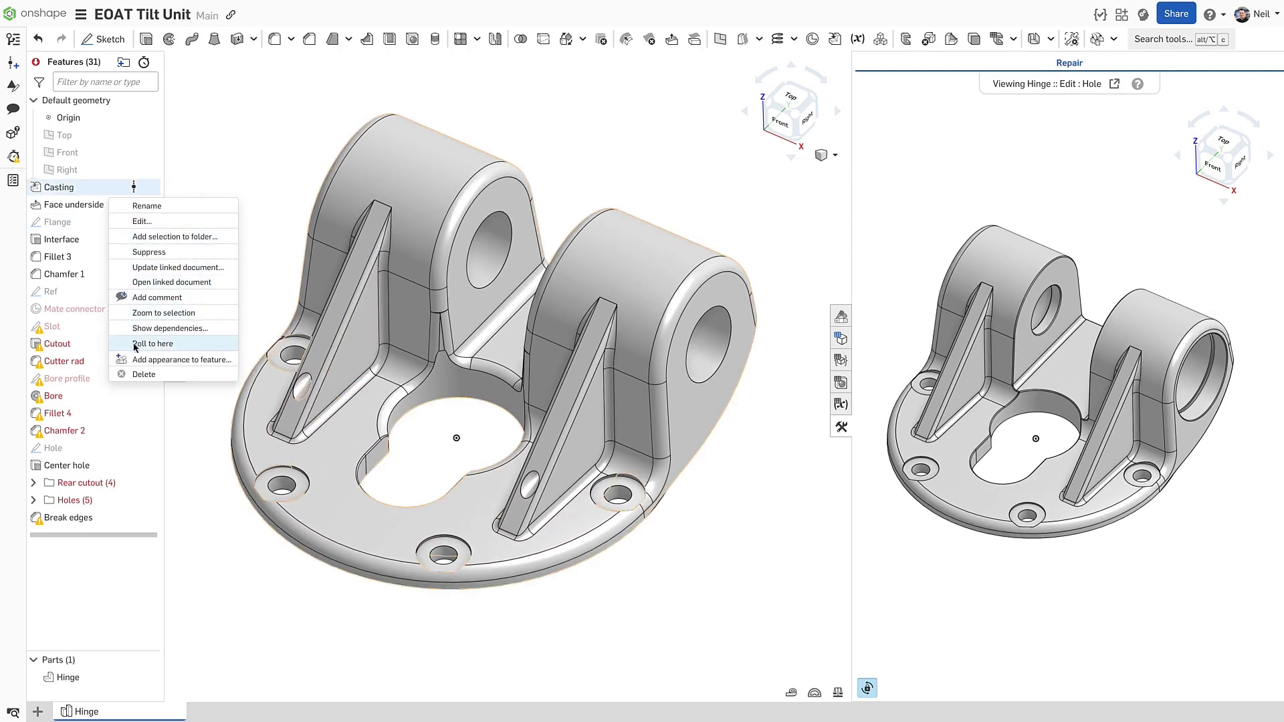
click(152, 343)
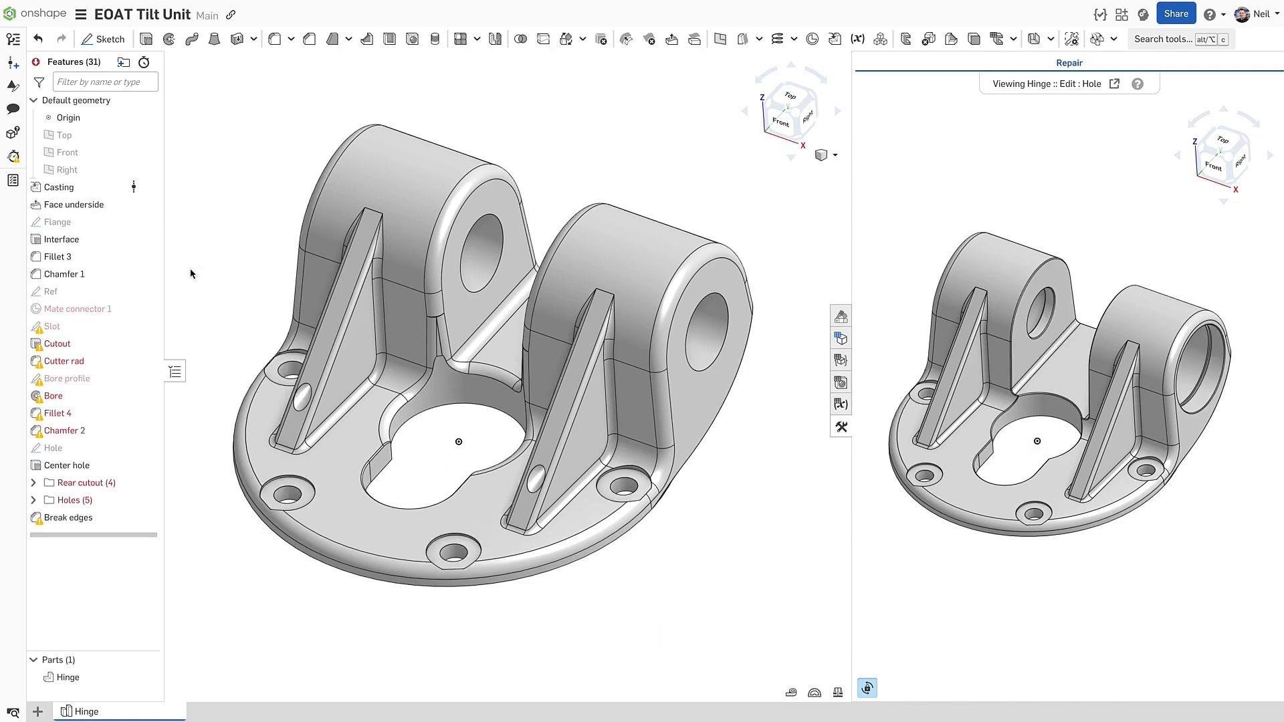
Step: Re-anchor Mate connector 1 to the Ref sketch vertex so Cutout and Bore rebuild
double_click(76, 309)
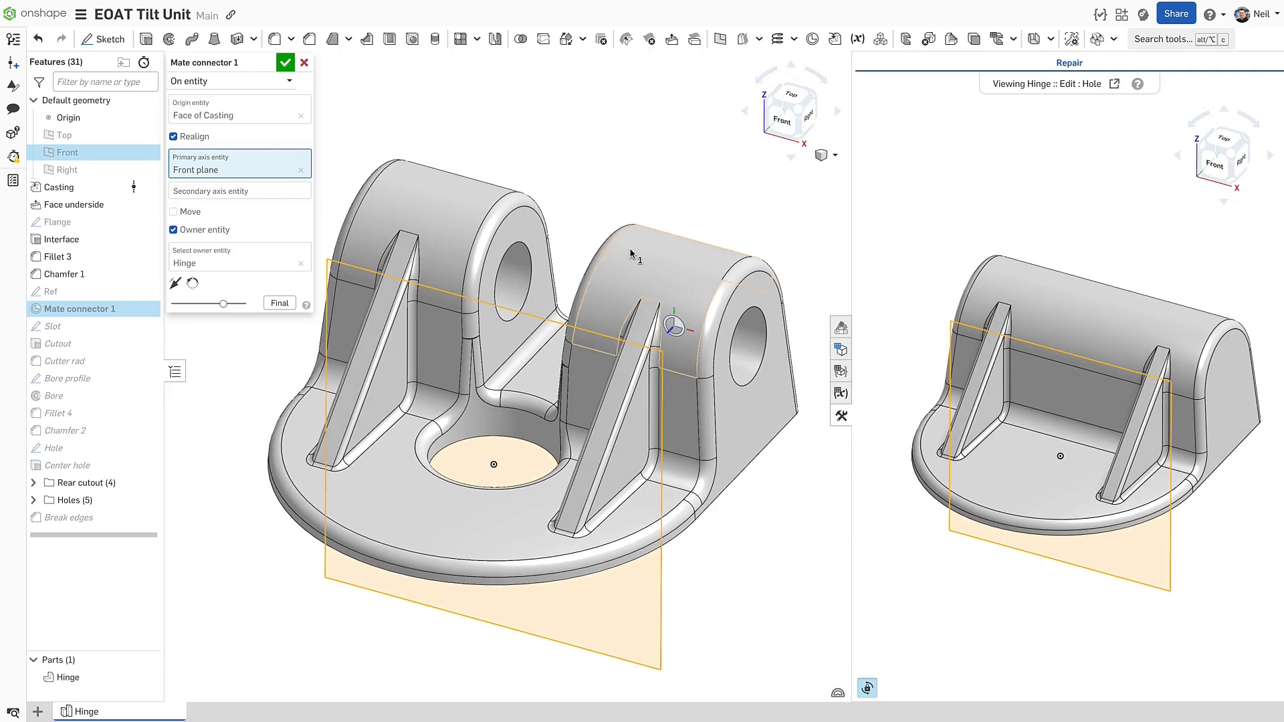
click(301, 115)
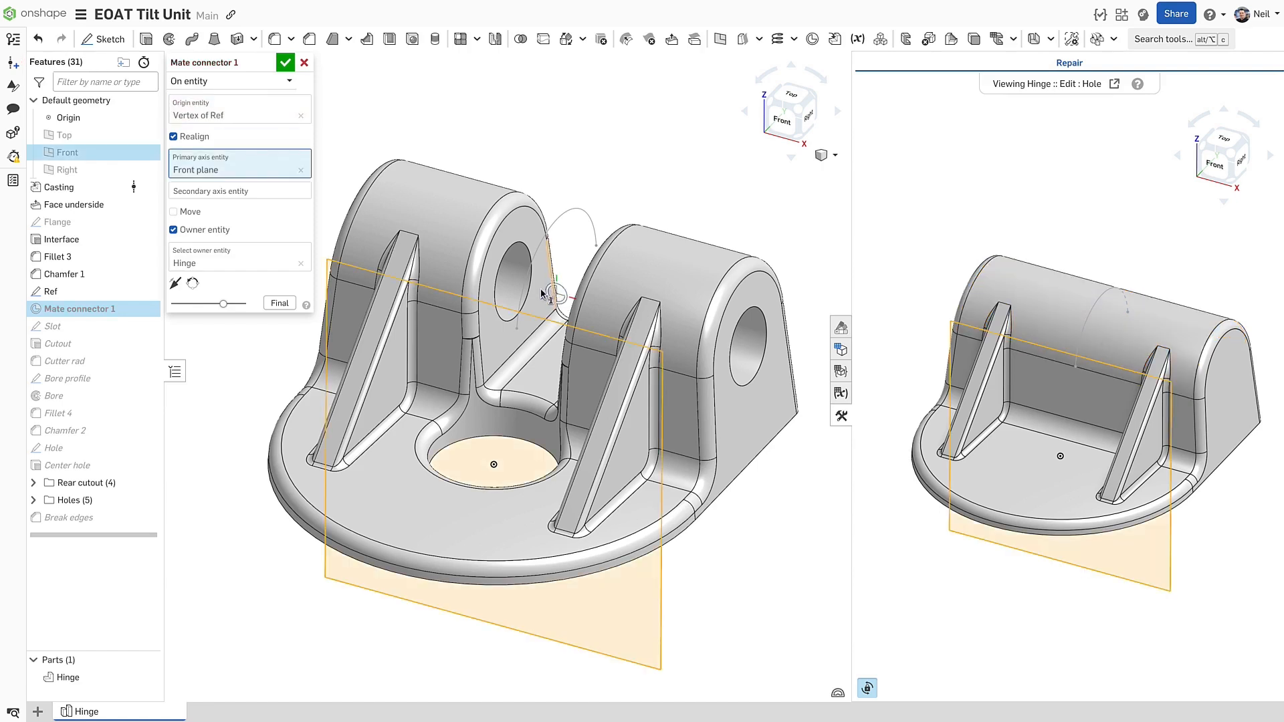
click(286, 63)
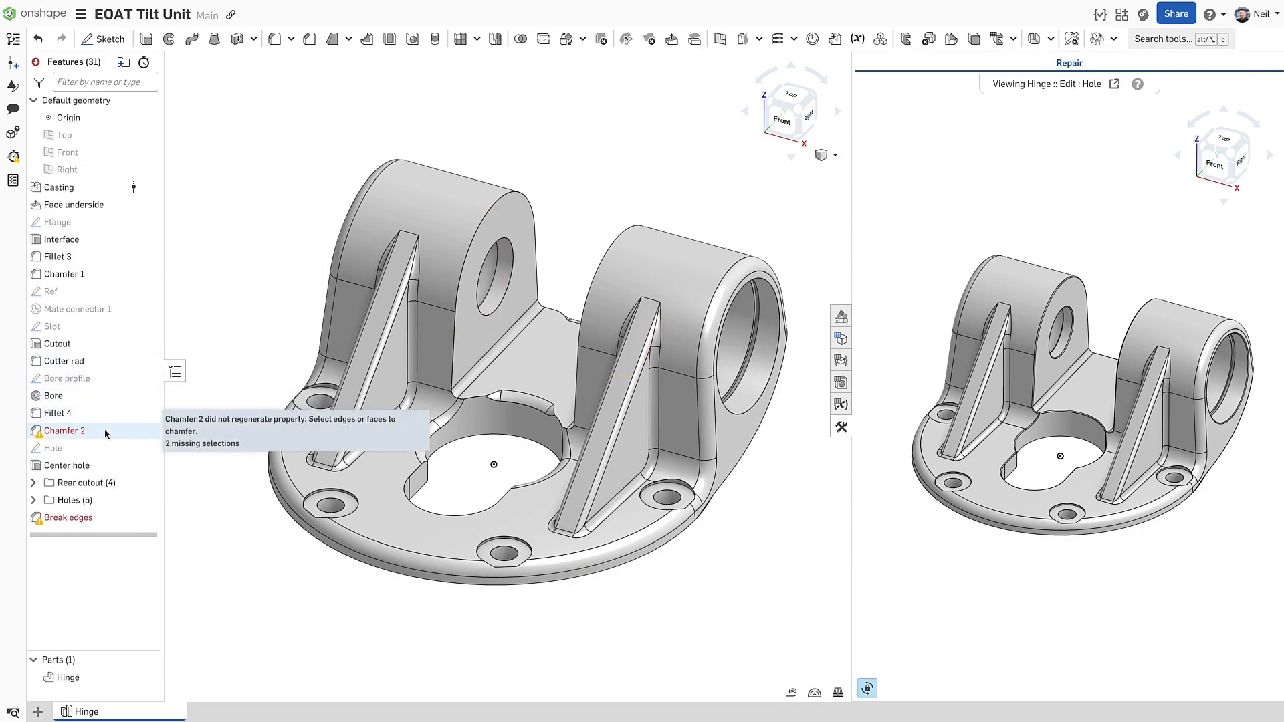
Step: Make Chamfer 2 use the two bore edges and drop its missing Bore edges
double_click(64, 431)
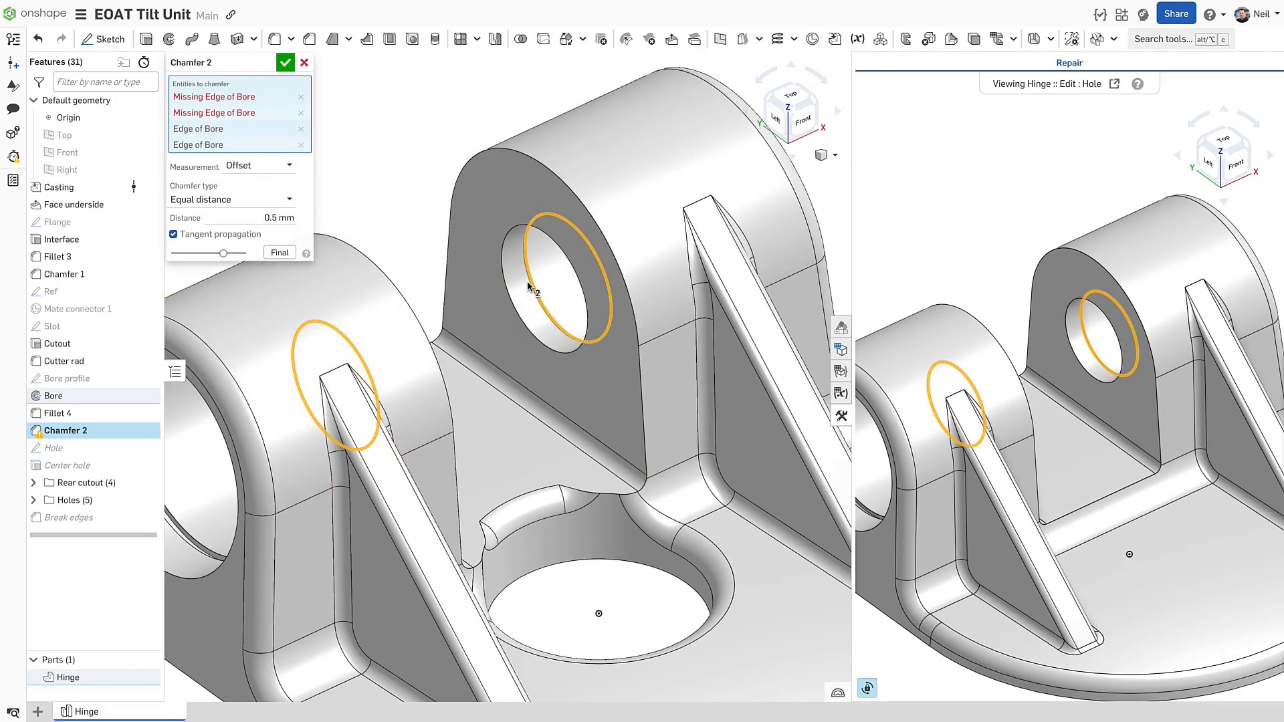
click(301, 96)
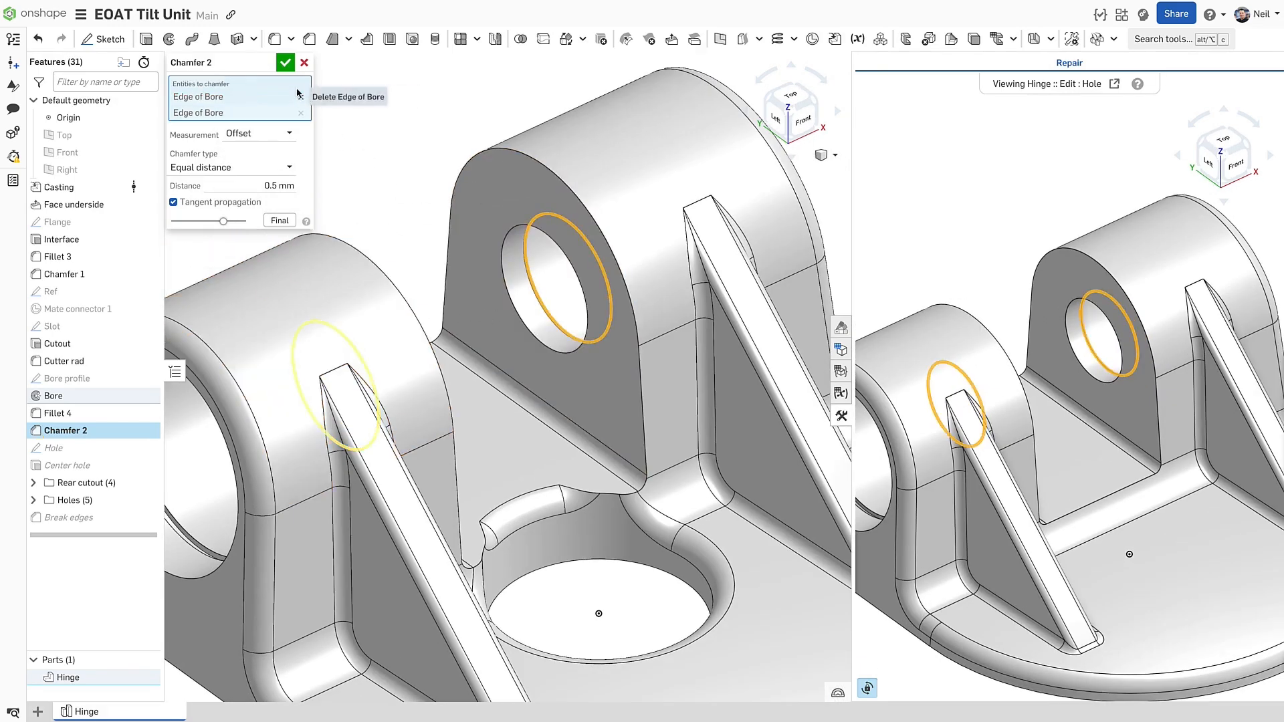
click(285, 62)
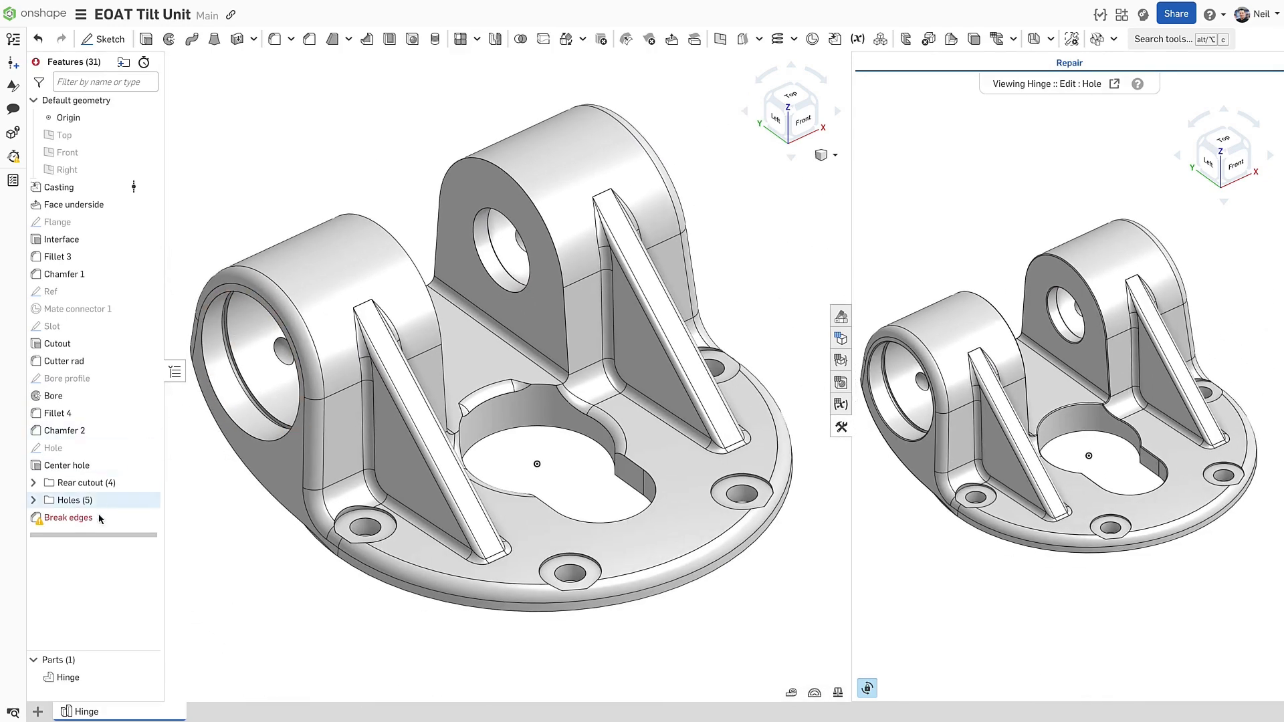
Step: Reselect the center hole, cutout and underside bore edges for Break edges so it rebuilds cleanly
double_click(68, 516)
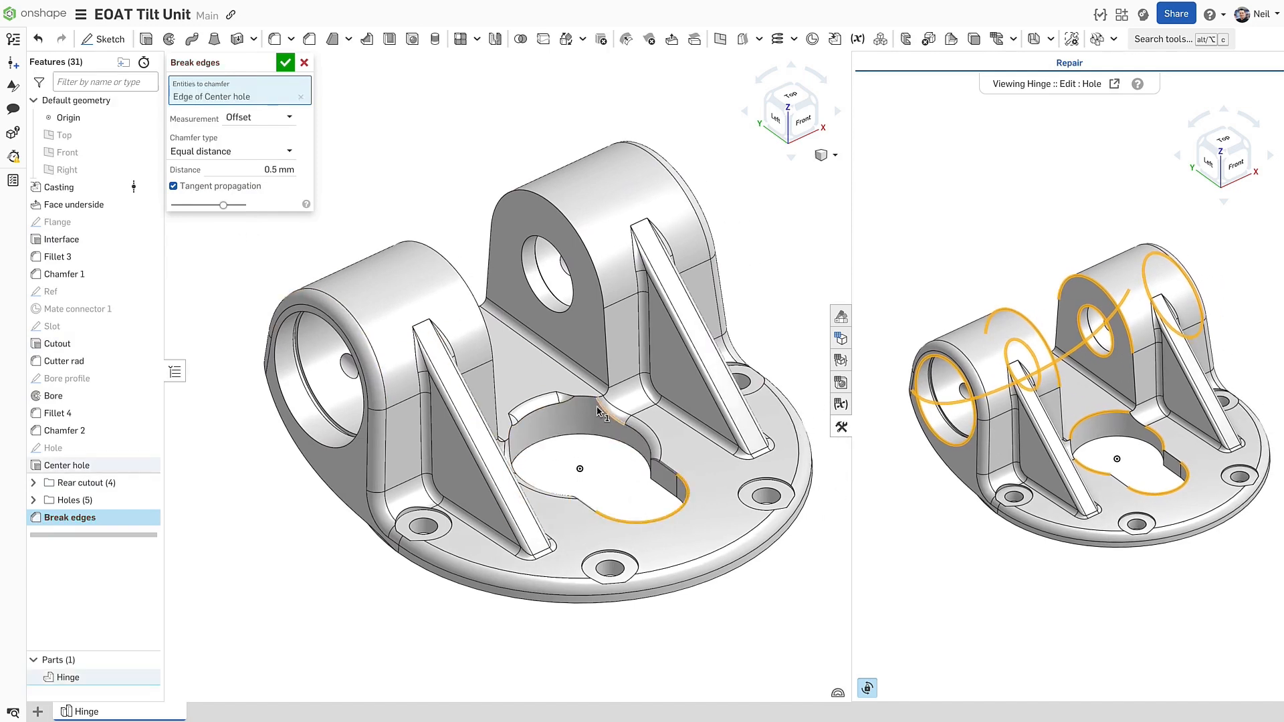
click(600, 401)
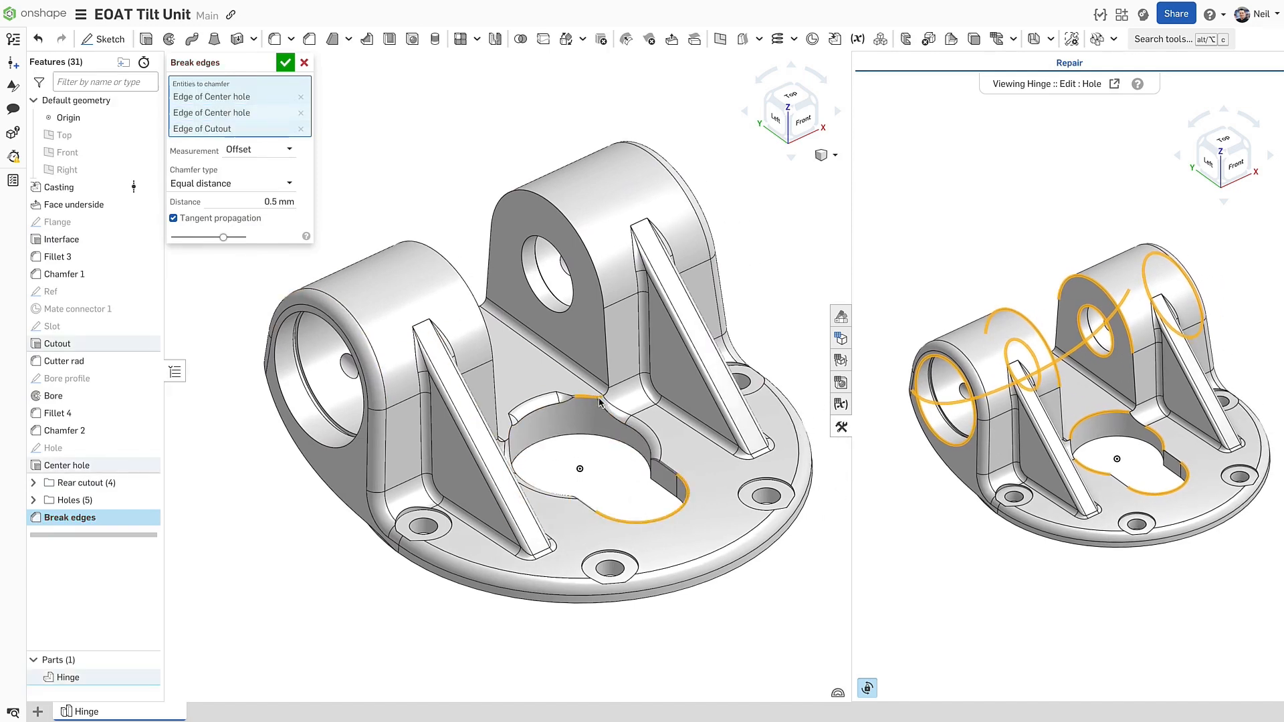
click(512, 438)
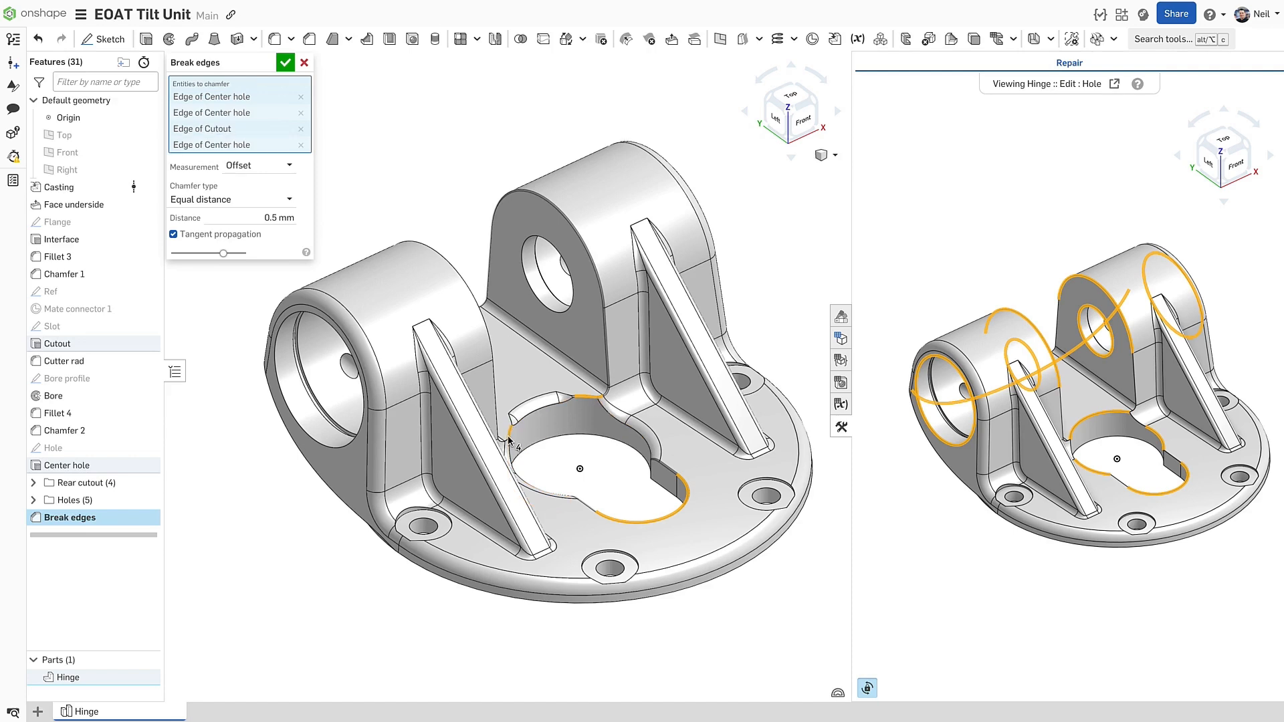
click(540, 318)
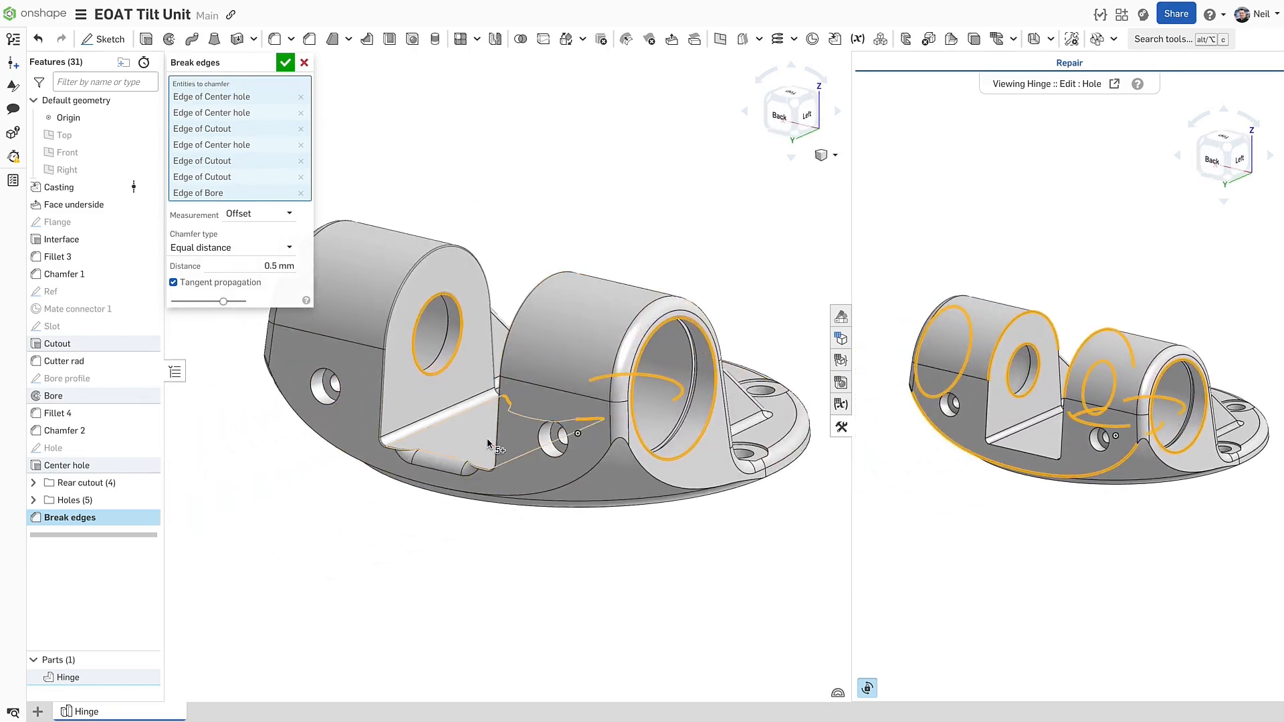
click(442, 487)
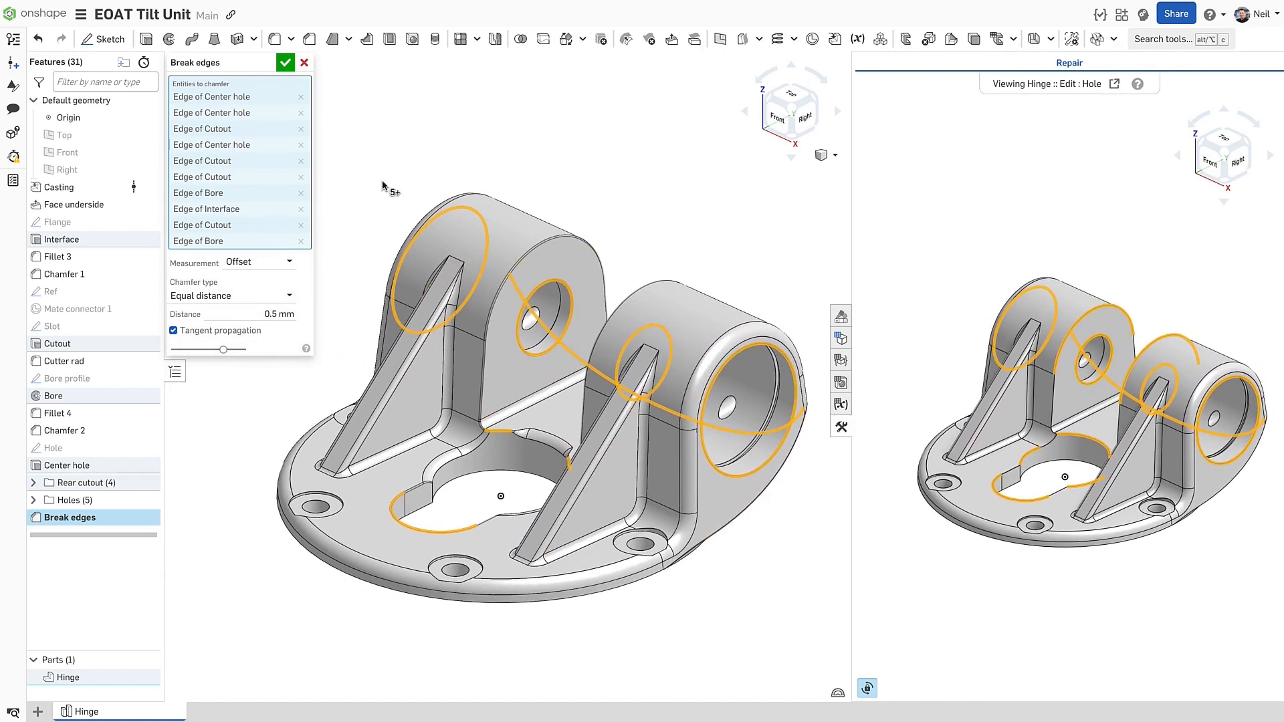
click(287, 63)
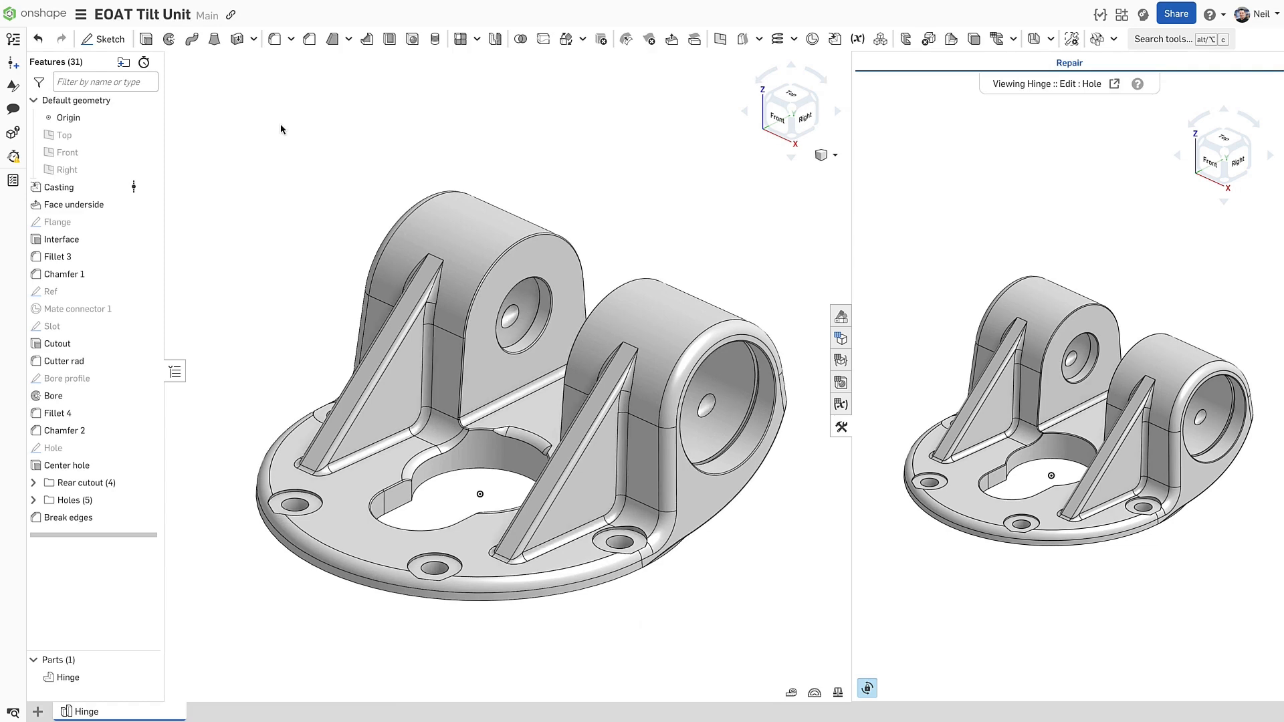
mouse_move(839, 427)
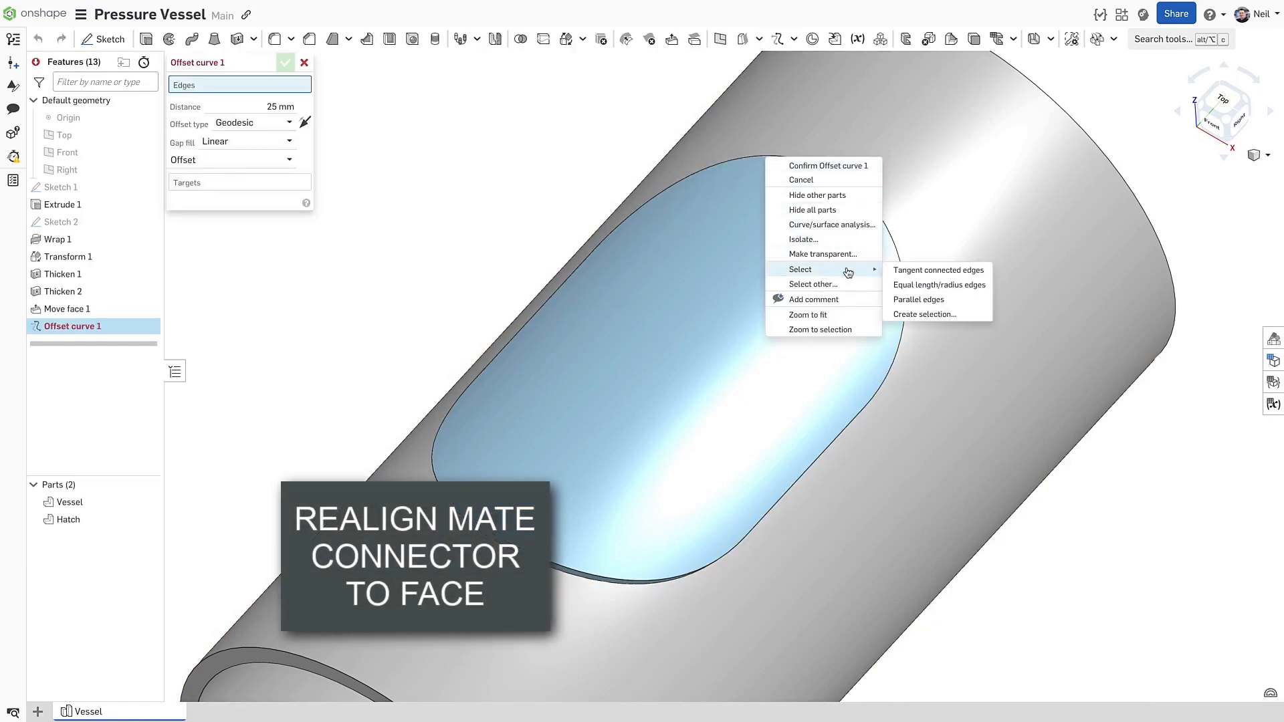
Step: Create an offset curve from the hatch's tangent edge loop
click(937, 269)
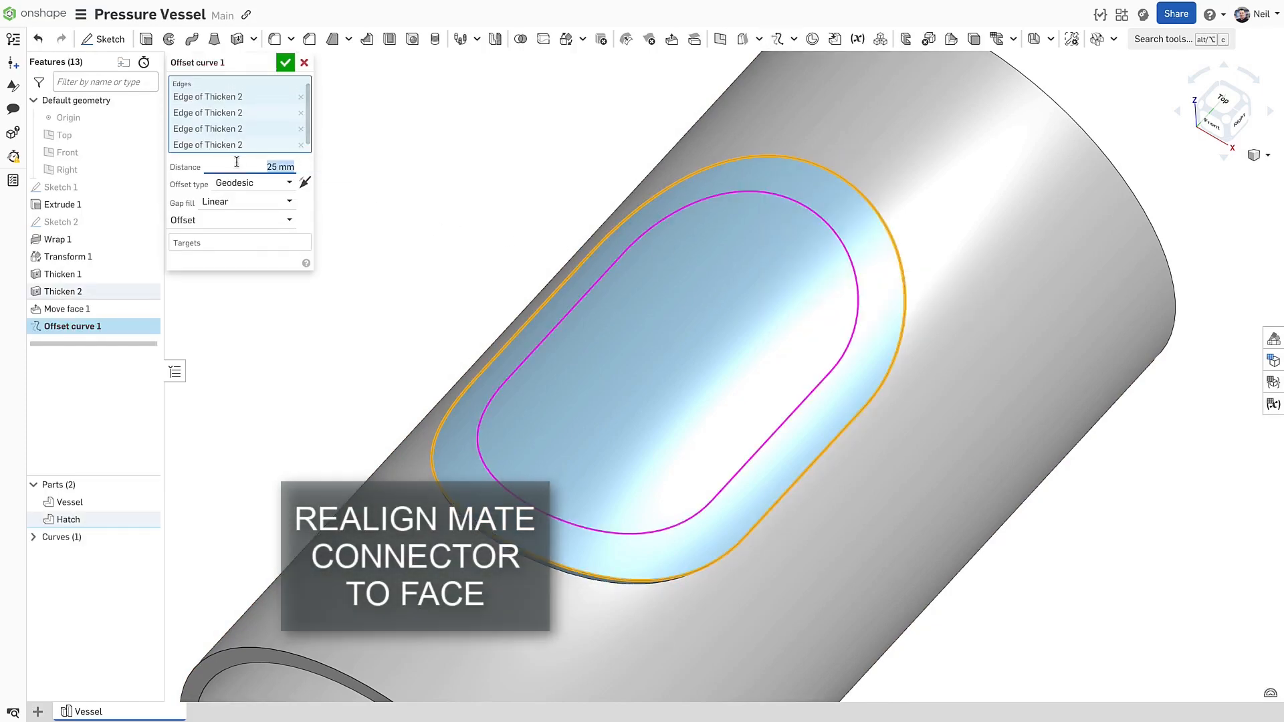
click(285, 63)
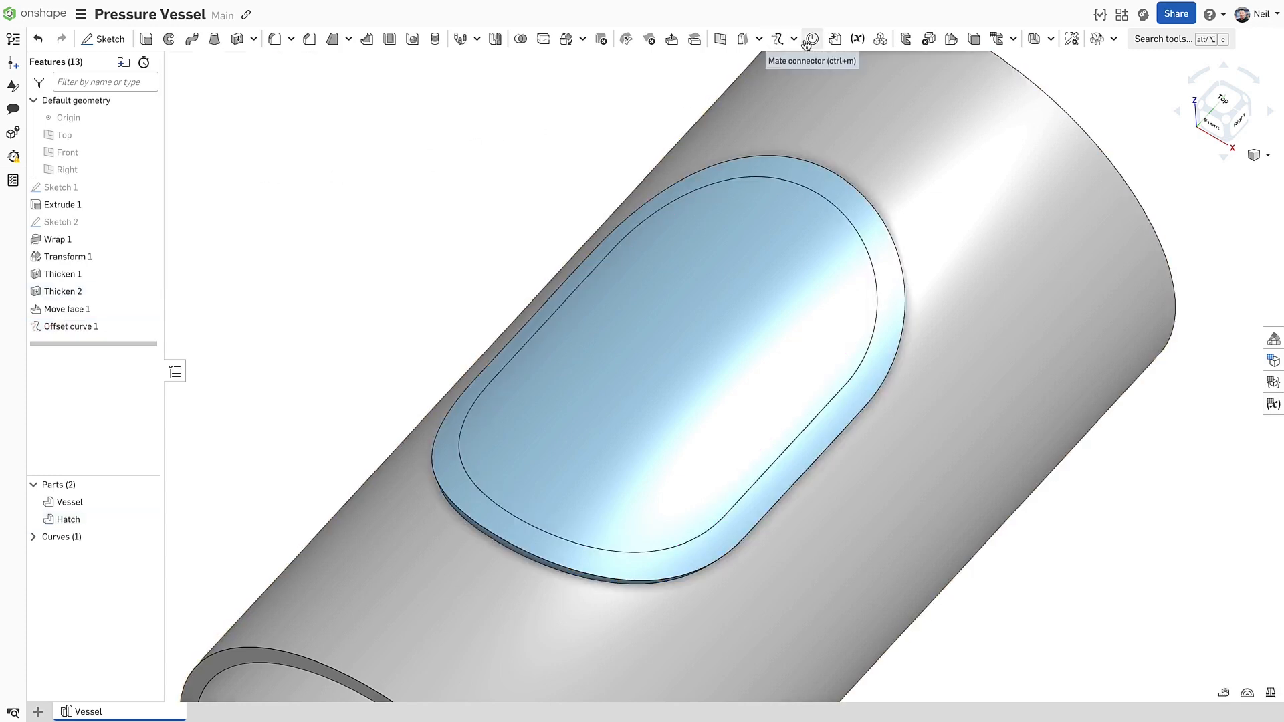
Step: Place a mate connector on the offset curve, realigned to the hatch face
click(810, 39)
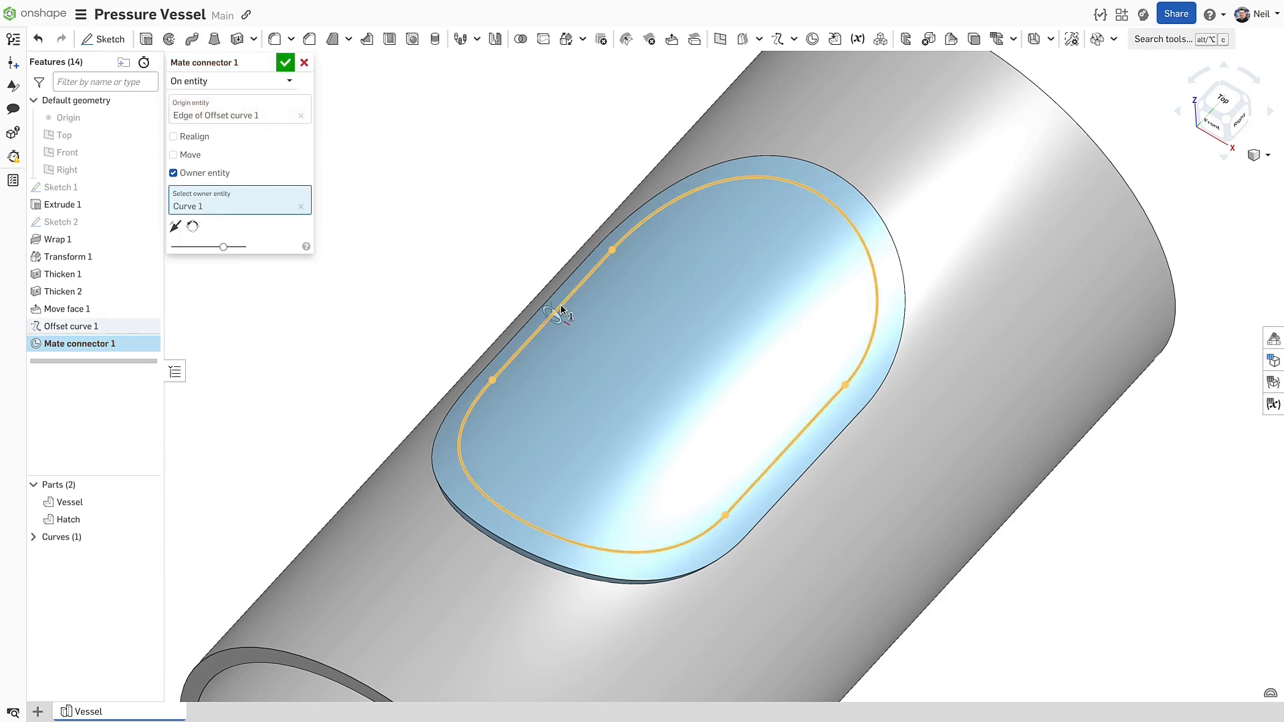
mouse_move(530, 297)
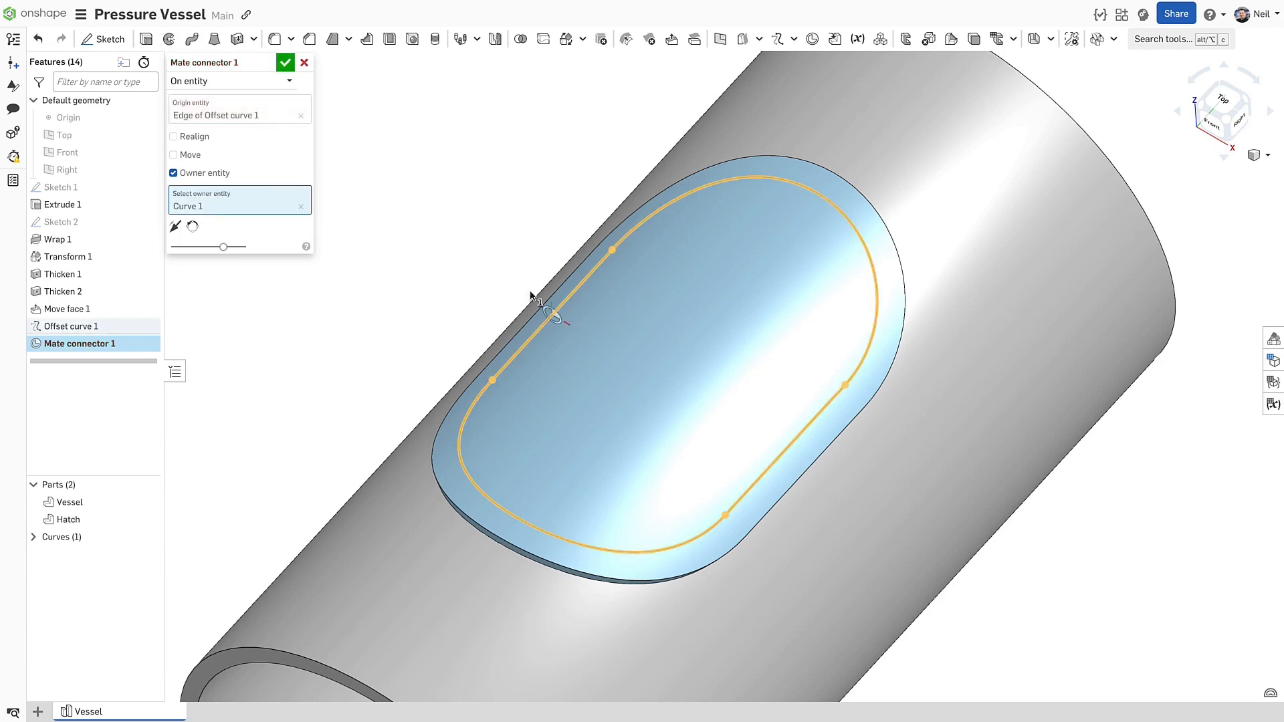
click(172, 136)
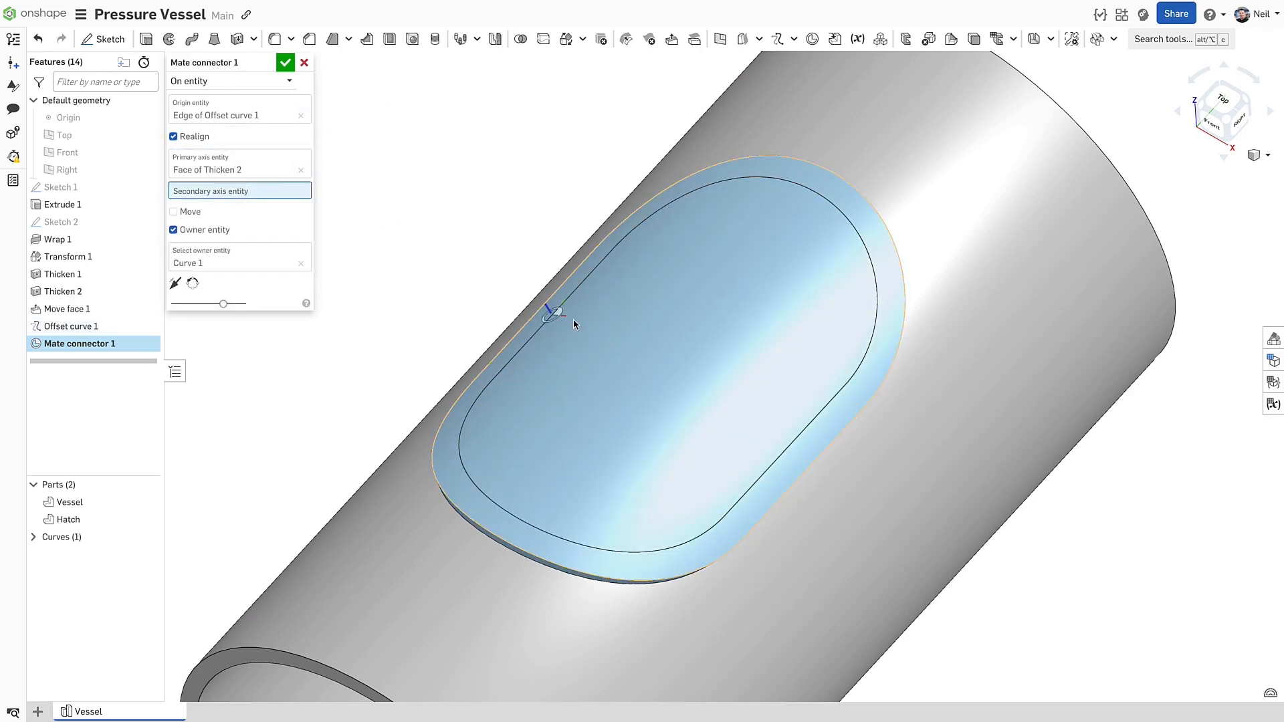
click(285, 63)
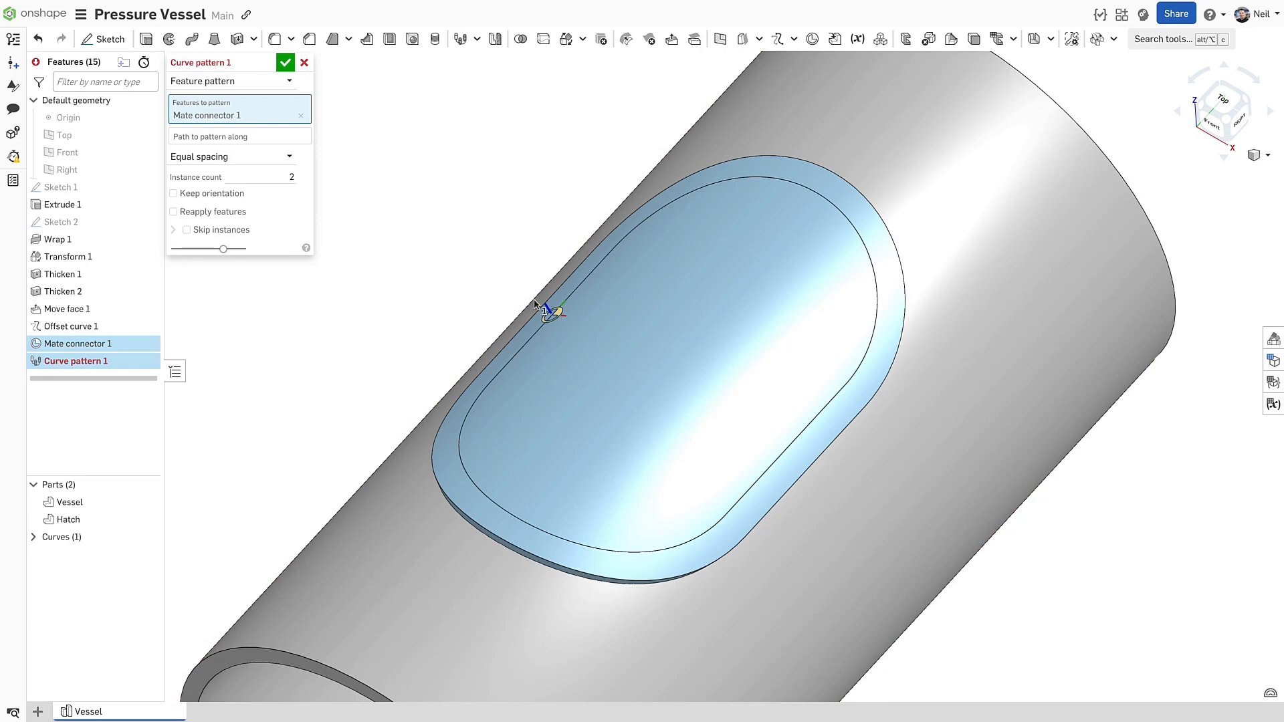
Step: Pattern Mate connector 1 along Curve 1 with 20 instances and Reapply features on
click(238, 136)
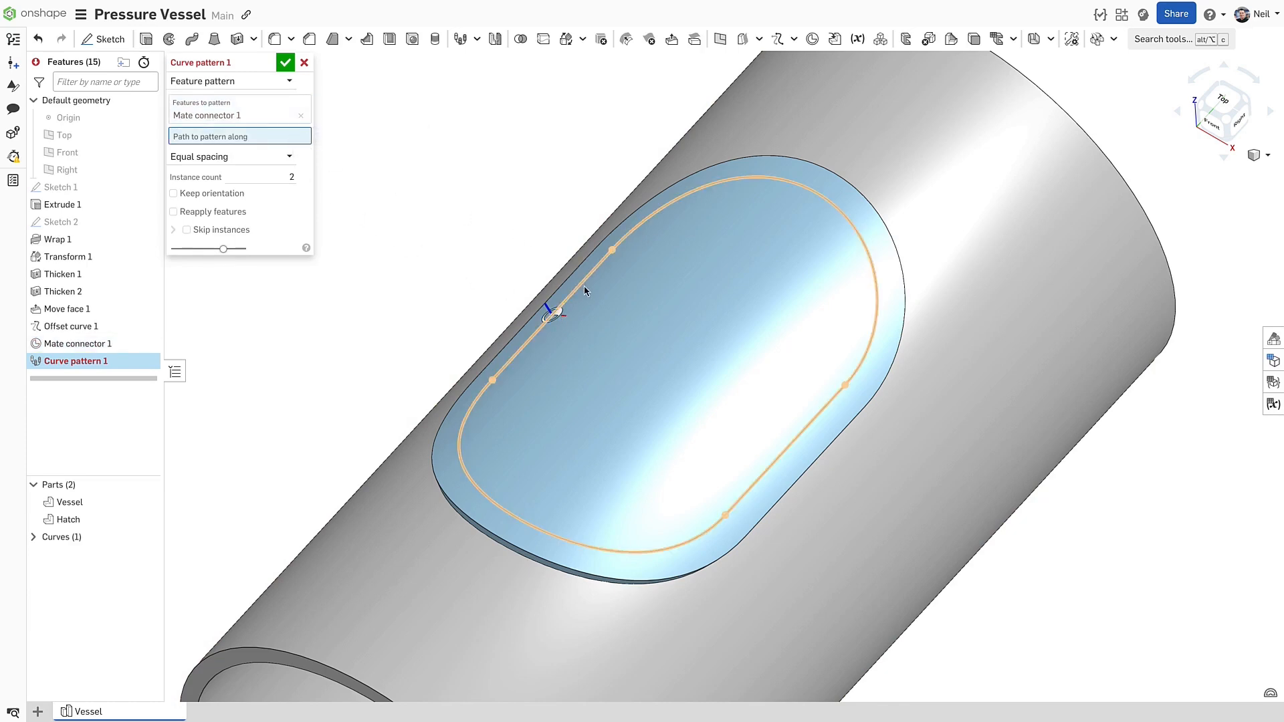
click(784, 450)
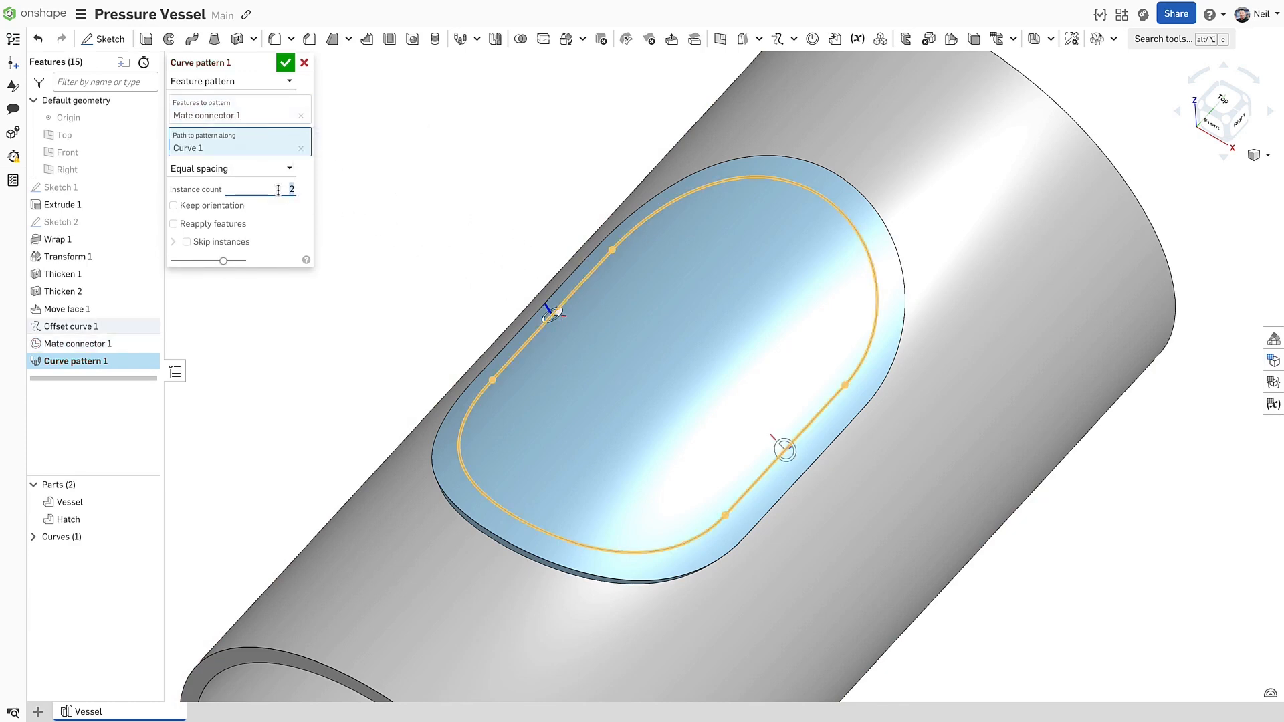
text(20)
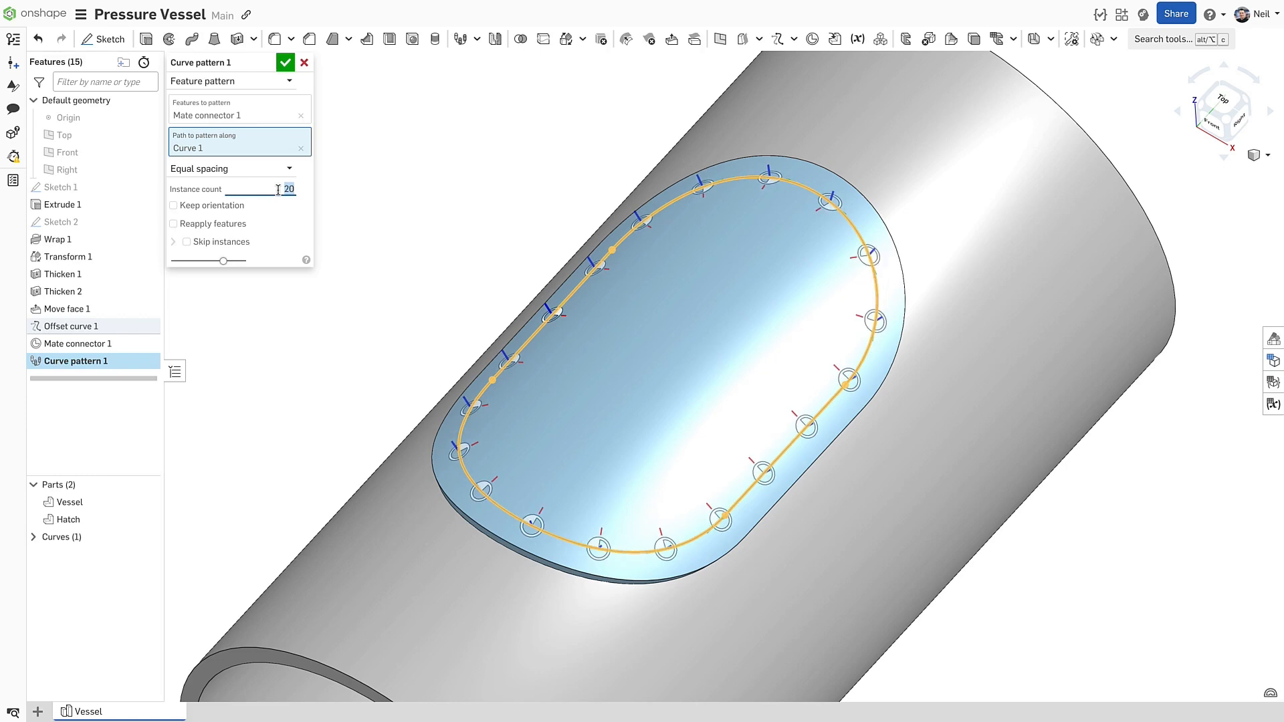
click(173, 223)
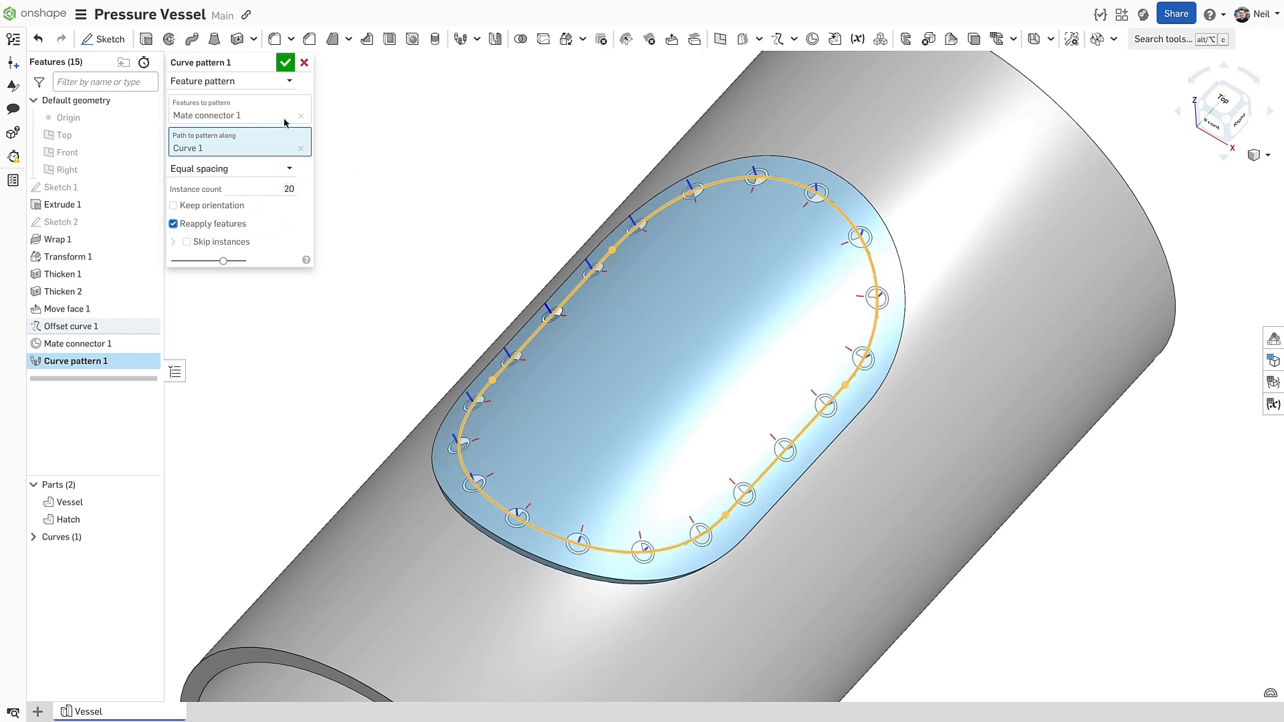
click(411, 38)
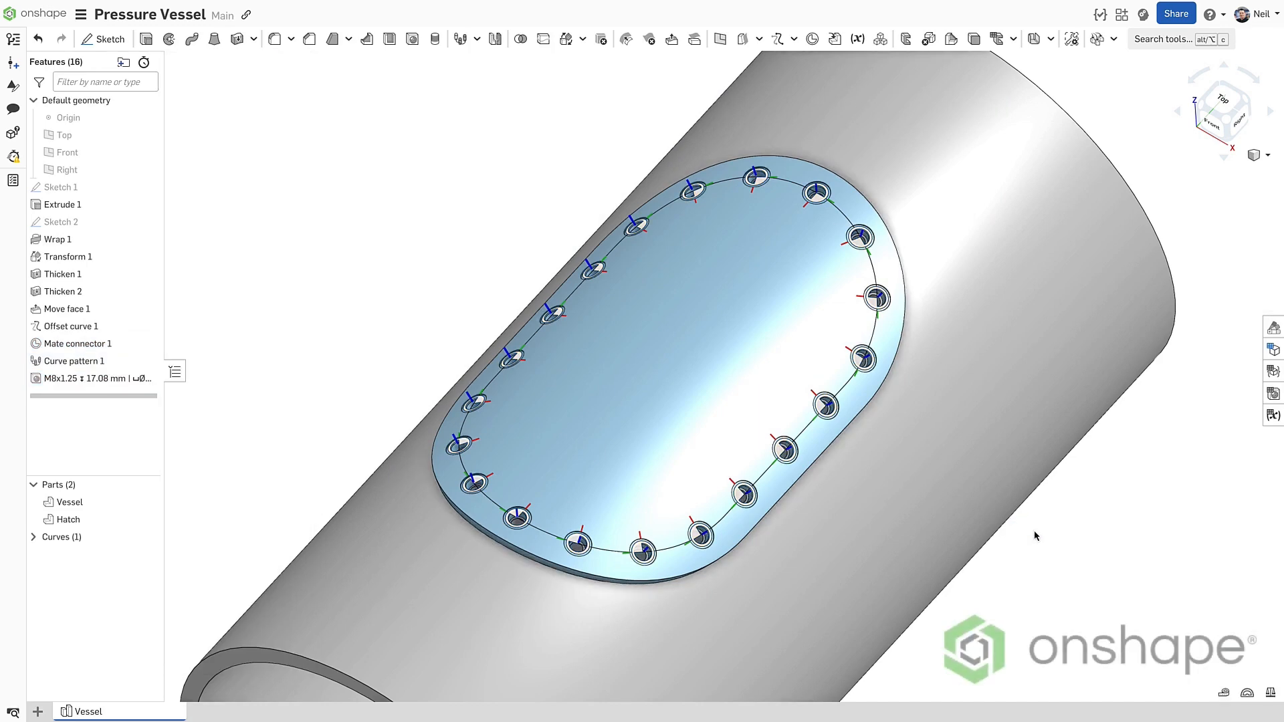
click(386, 710)
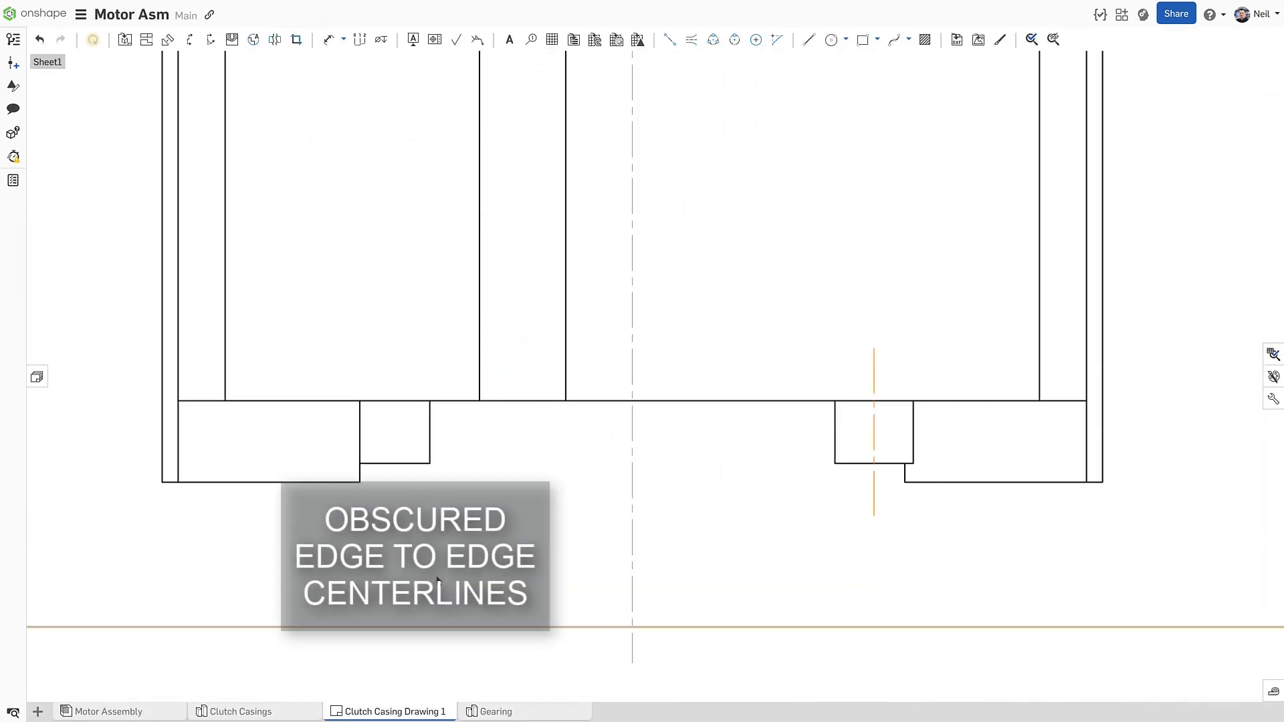
mouse_move(690, 39)
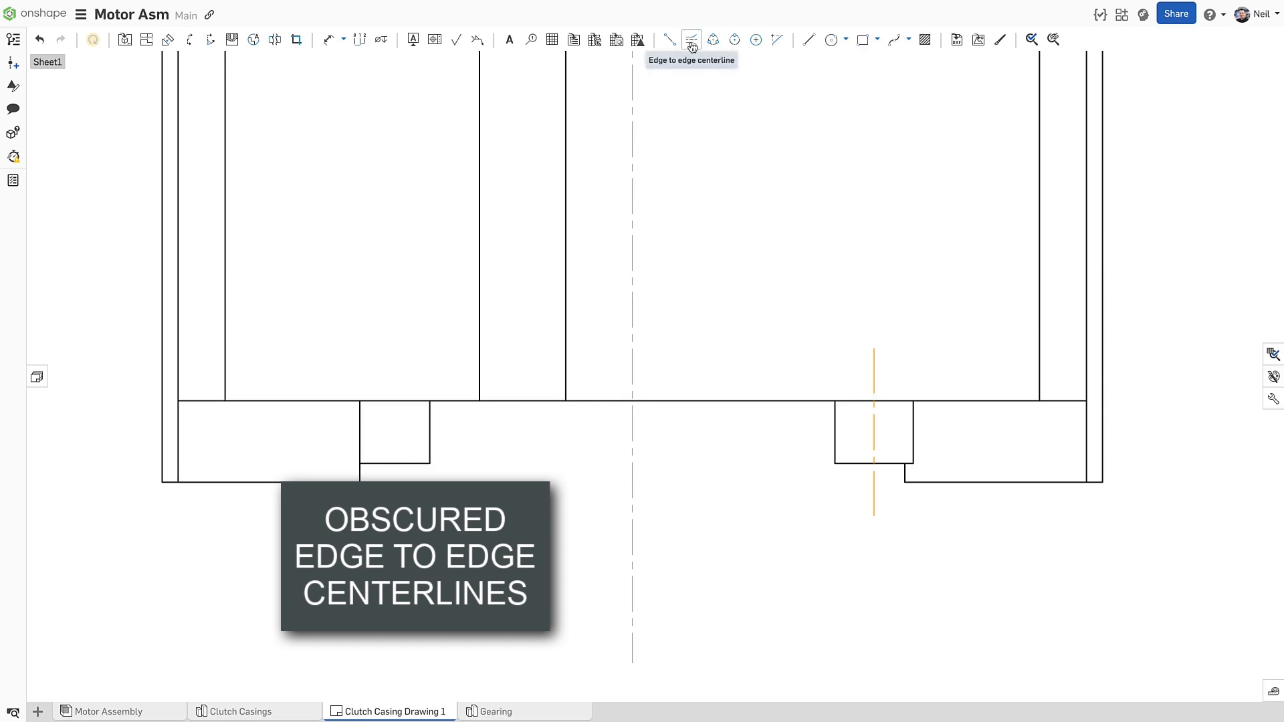
Step: Place an edge-to-edge centerline between obscured edges in the Clutch Casing Drawing
click(690, 39)
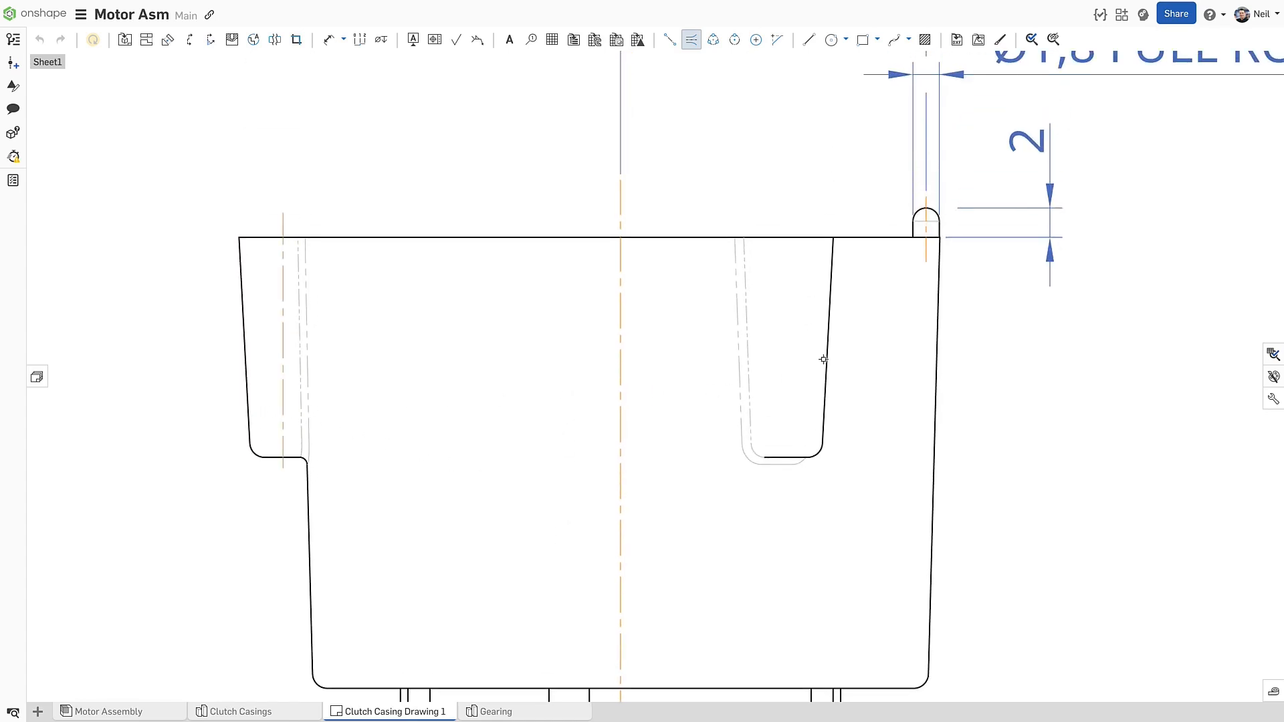
click(822, 358)
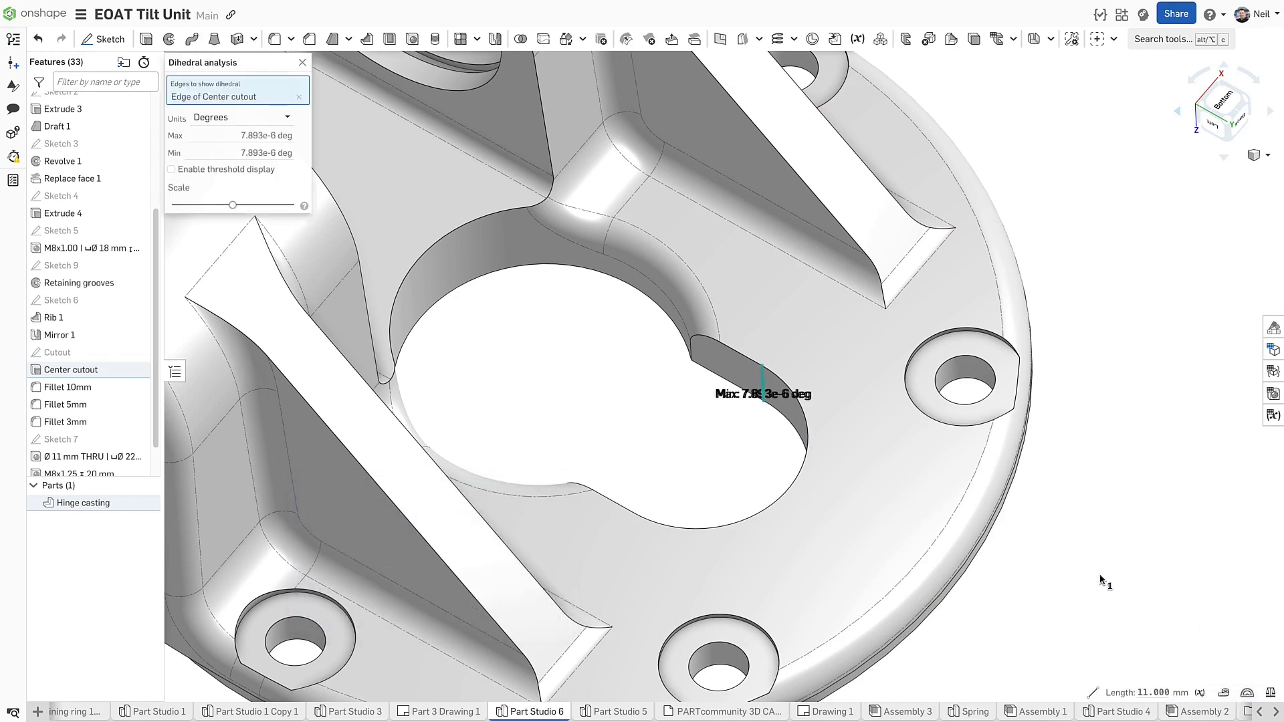
Step: Close Dihedral analysis and edit the Cutout sketch, expanding Measure to show 0.000 deg intersection angle
click(302, 63)
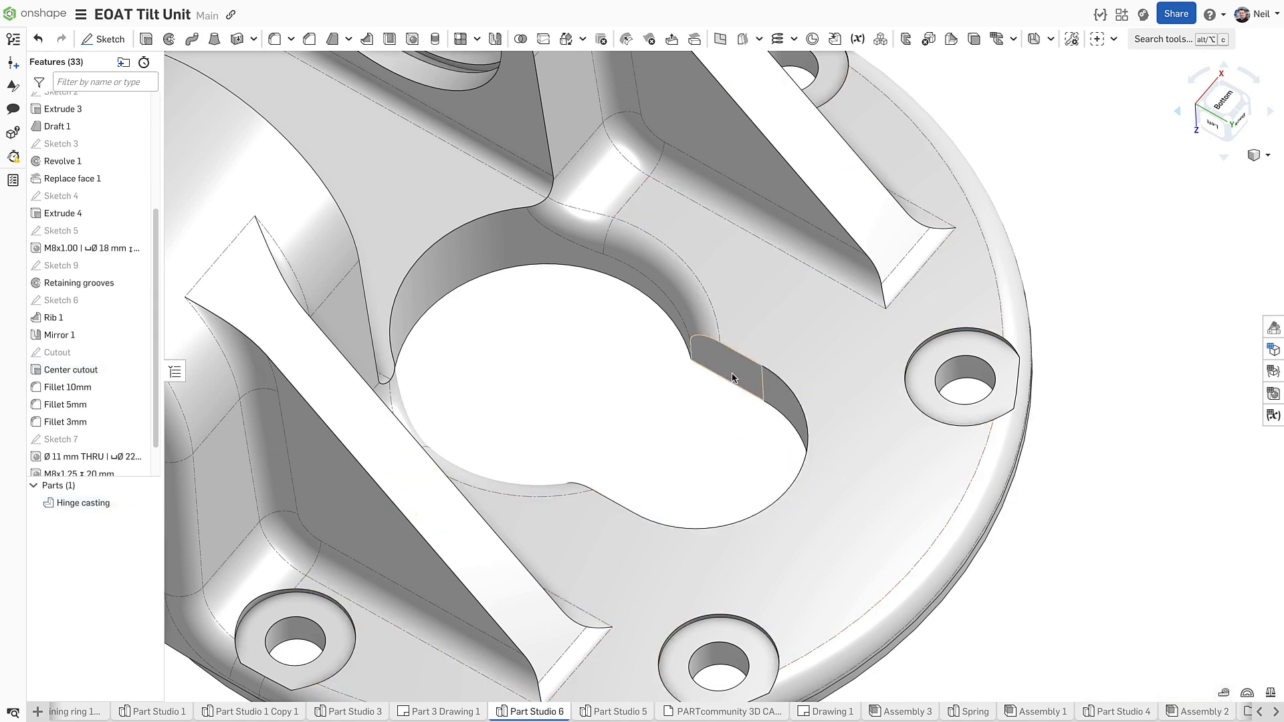
double_click(57, 351)
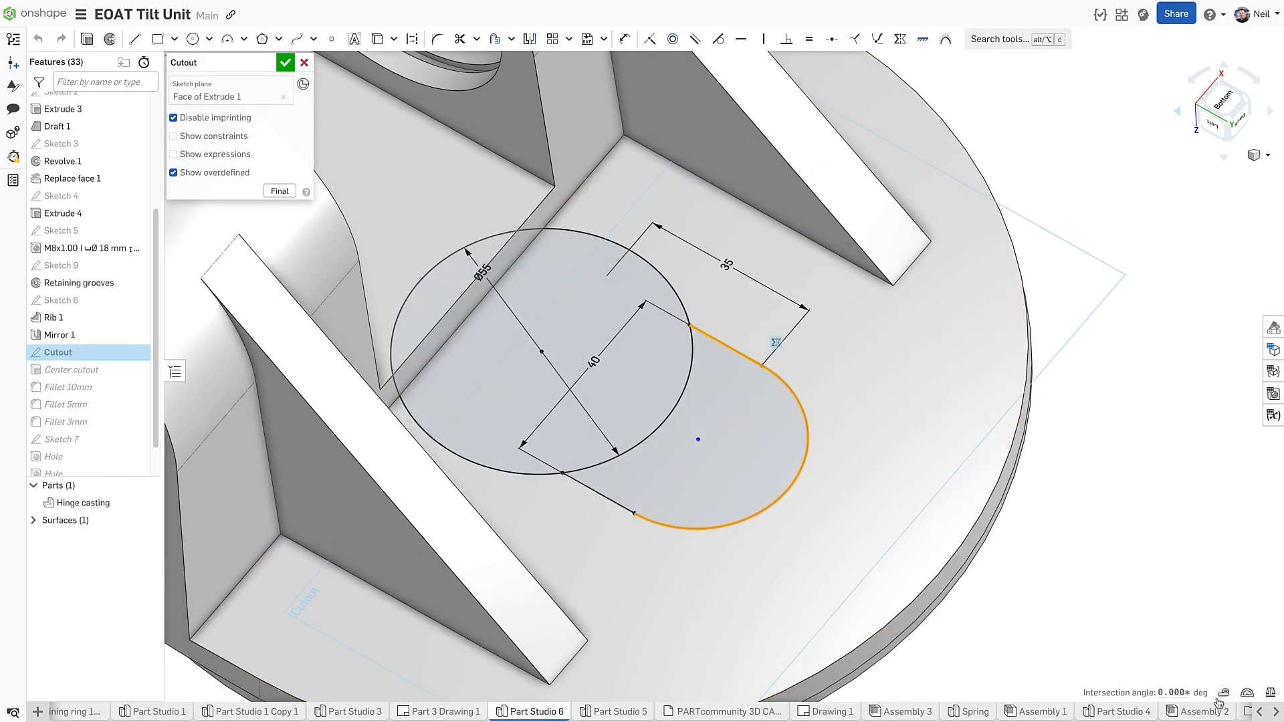
click(775, 341)
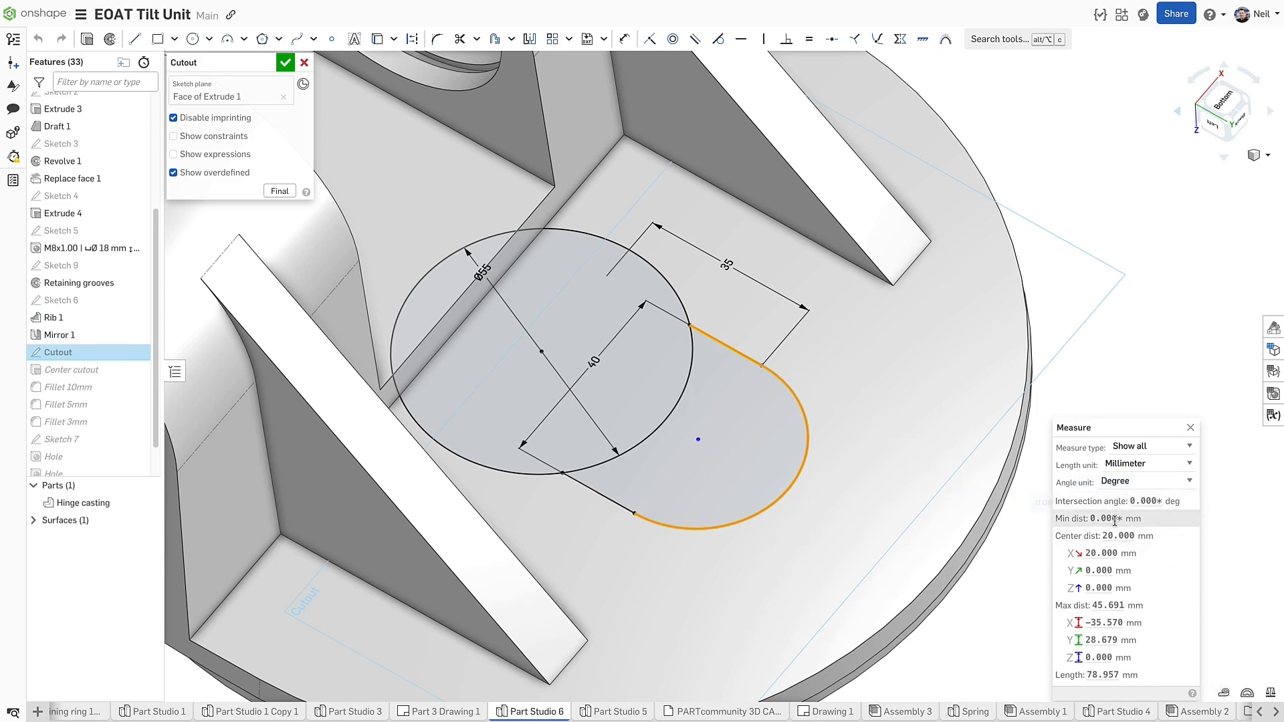
mouse_move(1114, 519)
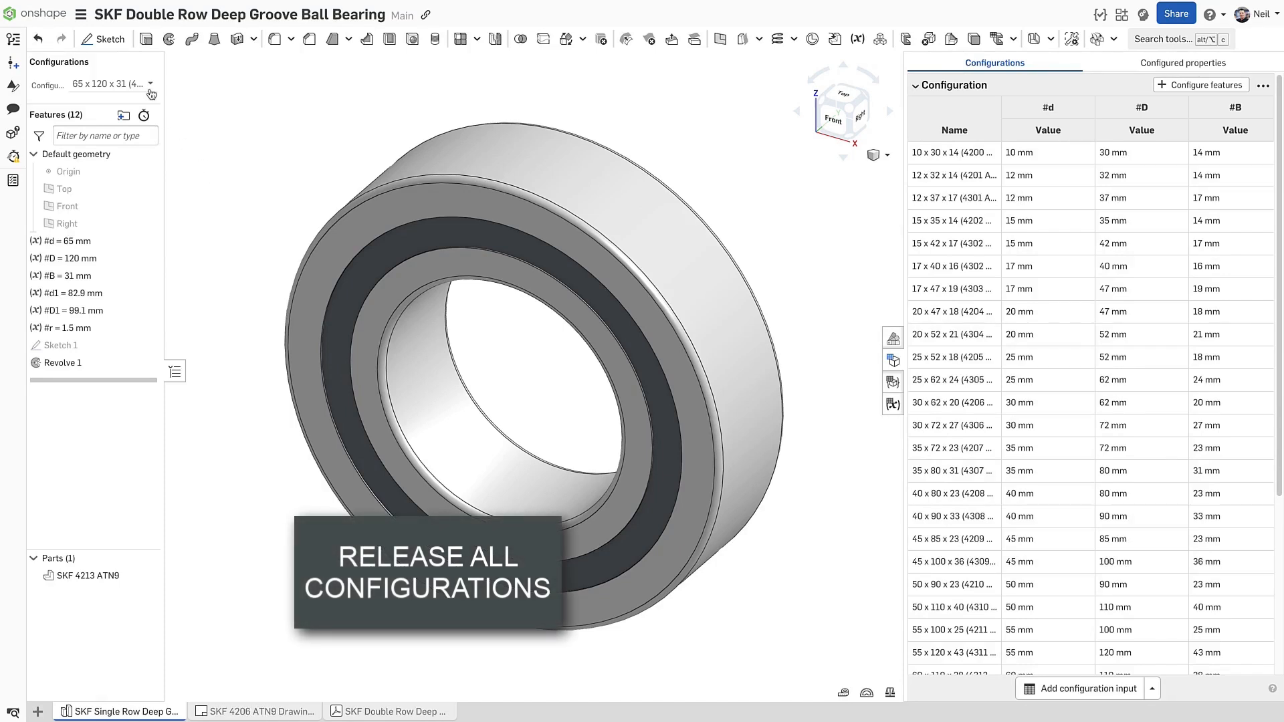
Step: Select the 50 x 110 x 40 (4310 ATN9) configuration and release all configurations of the SKF part
click(150, 84)
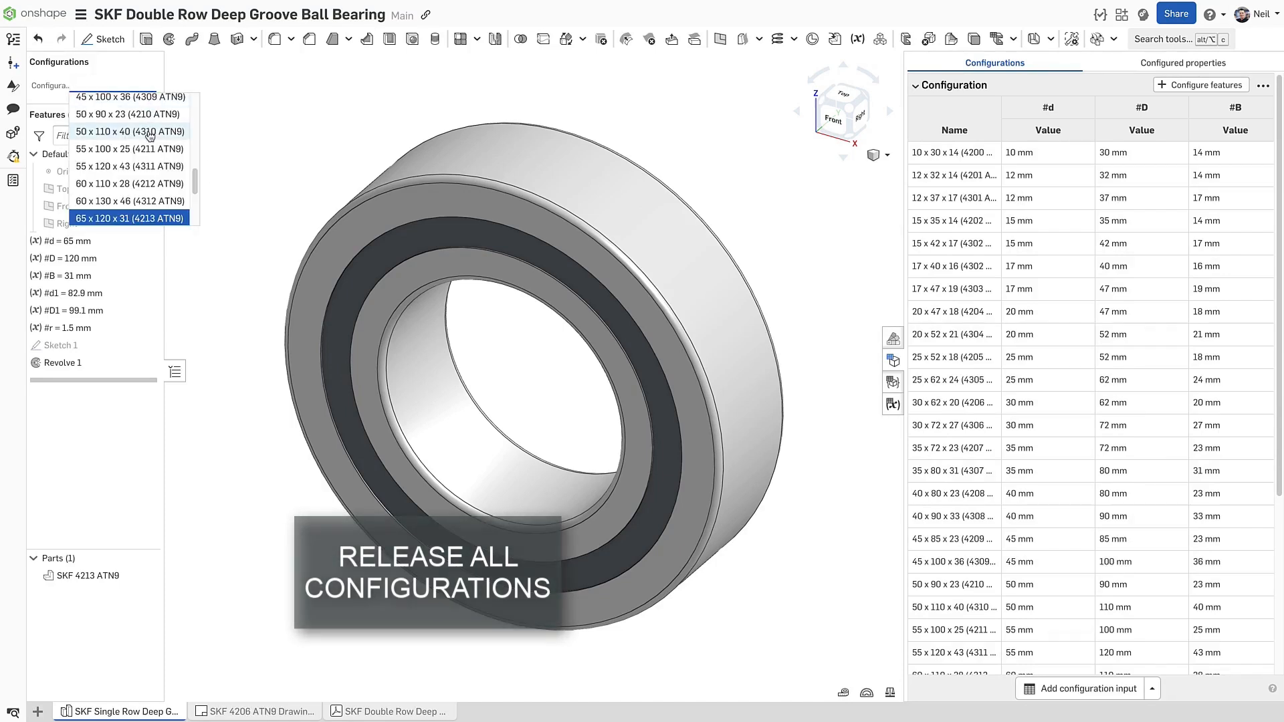
click(128, 132)
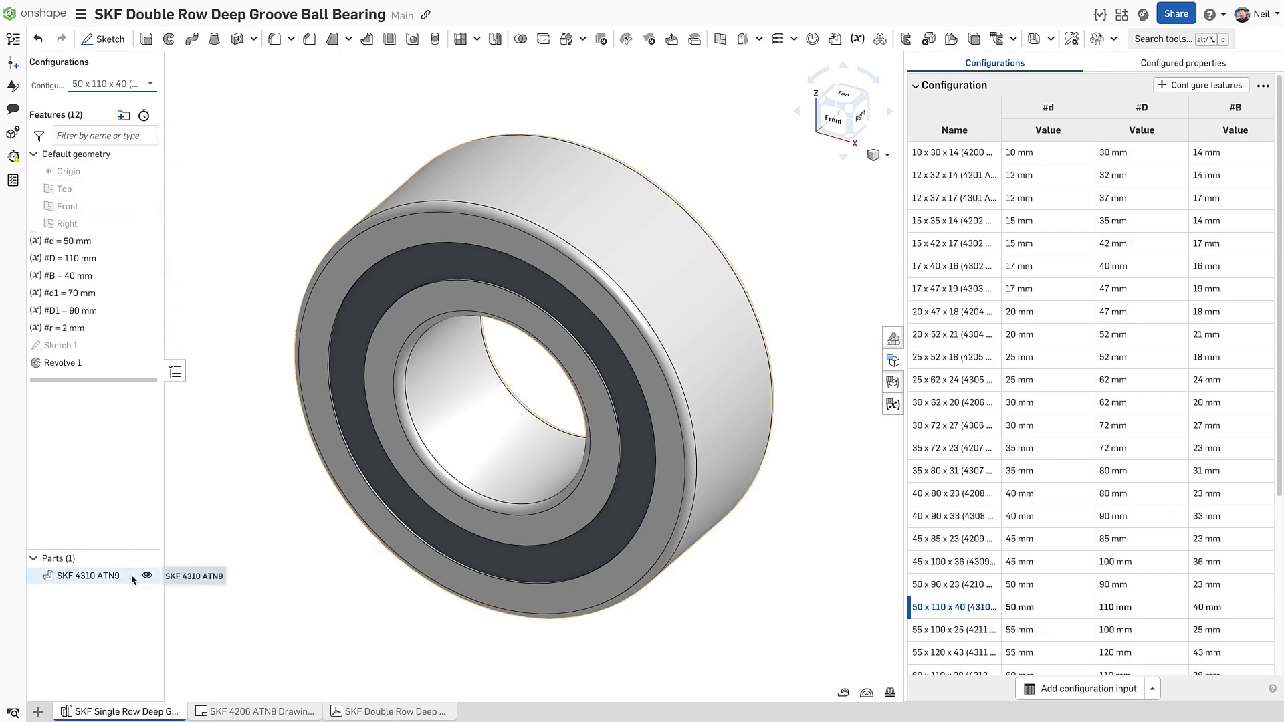
right_click(86, 575)
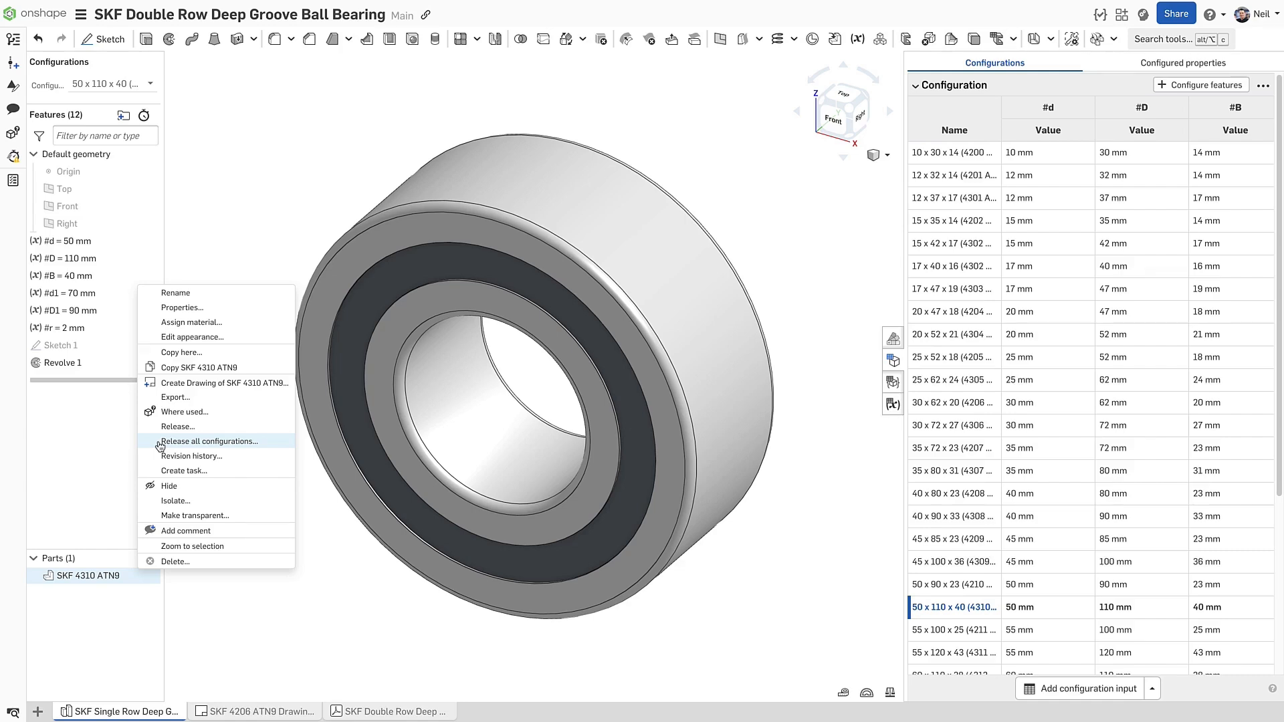
click(208, 441)
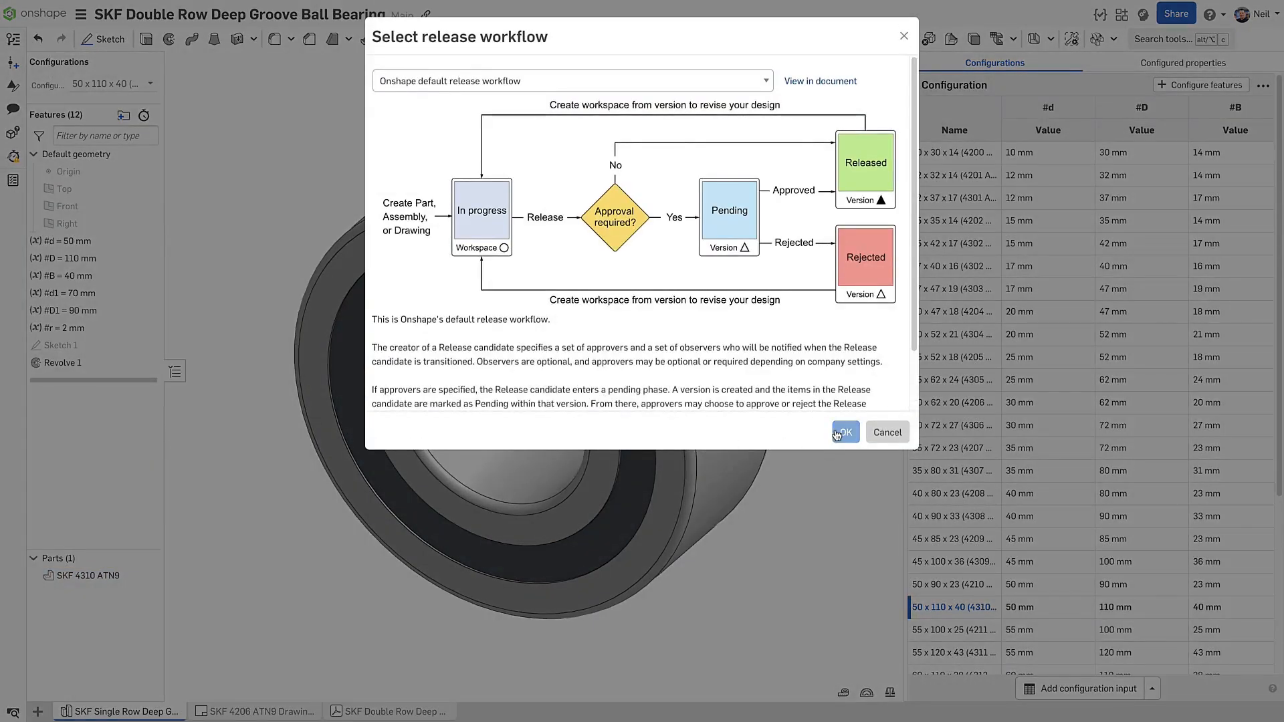
Step: Accept the default release workflow and generate missing part numbers for all bearing configurations
click(844, 432)
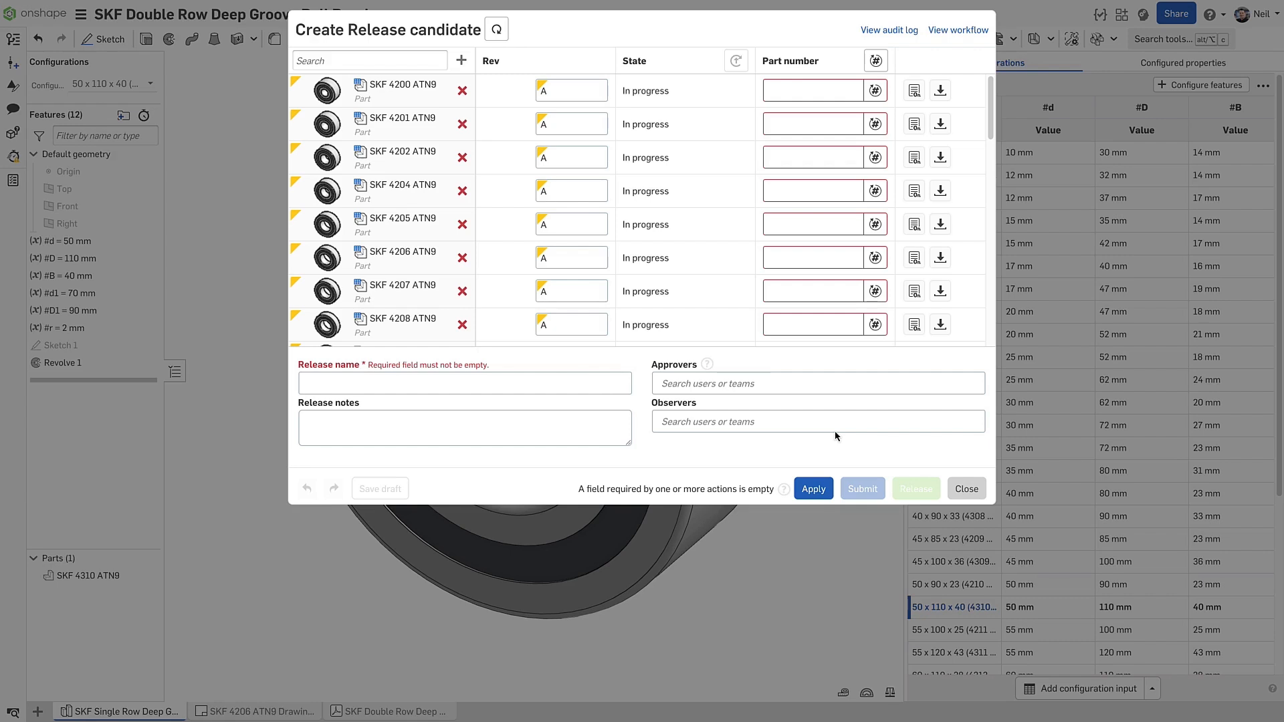
mouse_move(875, 60)
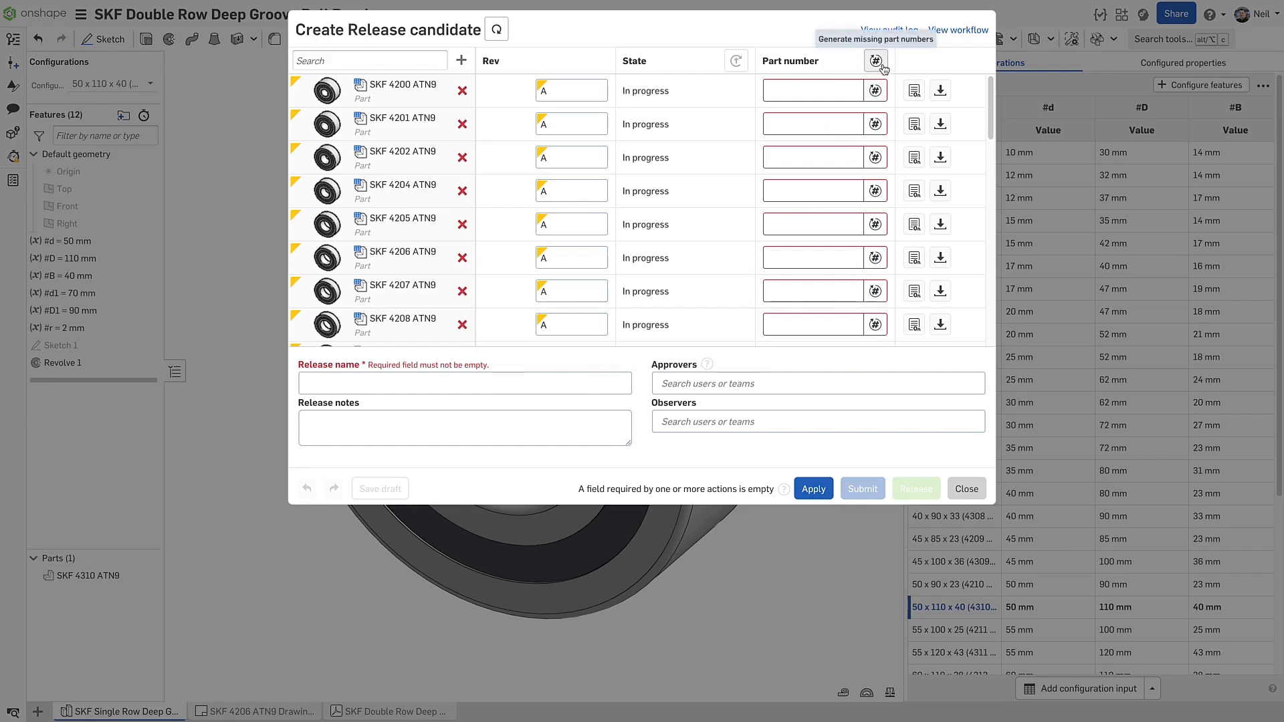
click(874, 61)
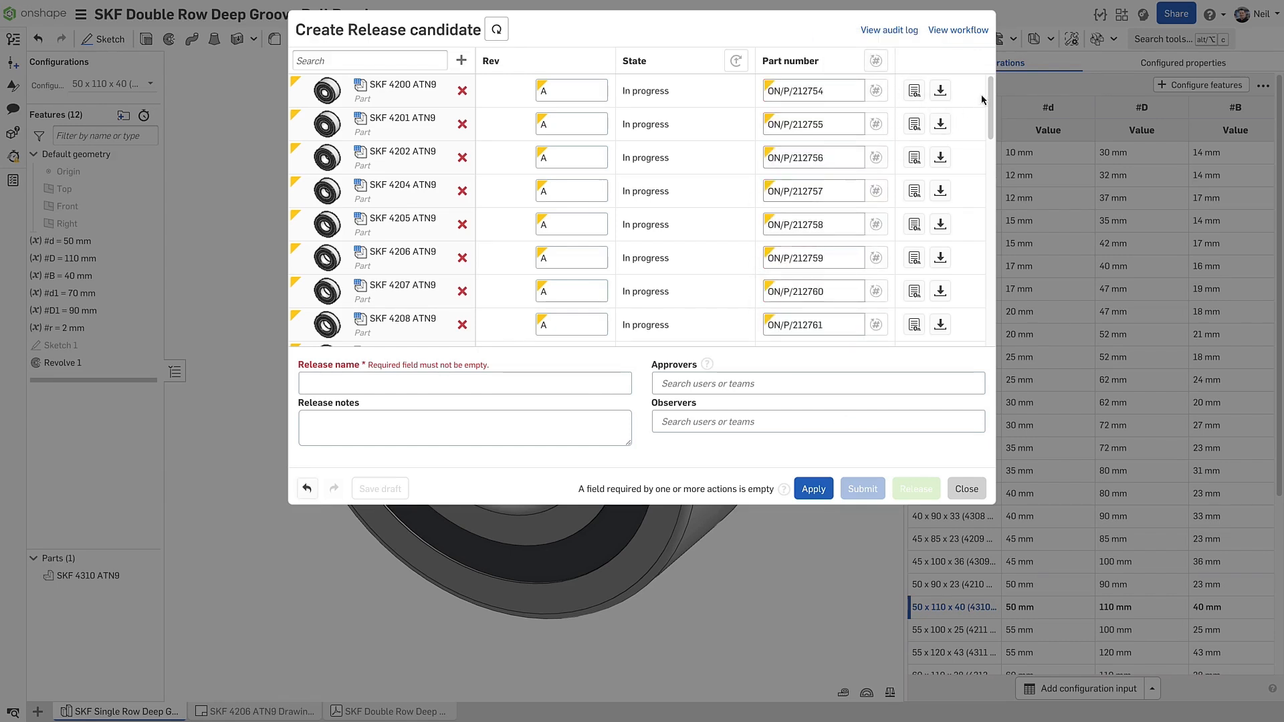
scroll(down, 3)
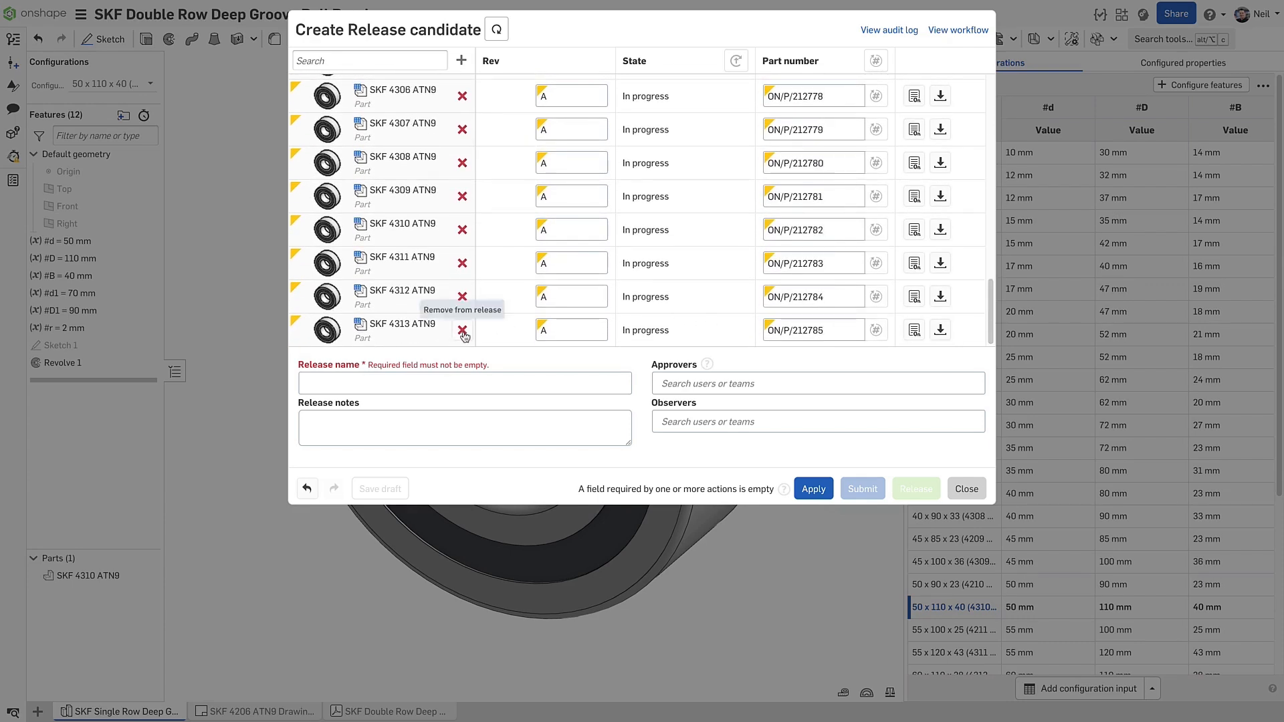
Step: Remove SKF 4313 ATN9, name the release 'Approved' and submit the release candidate
click(461, 330)
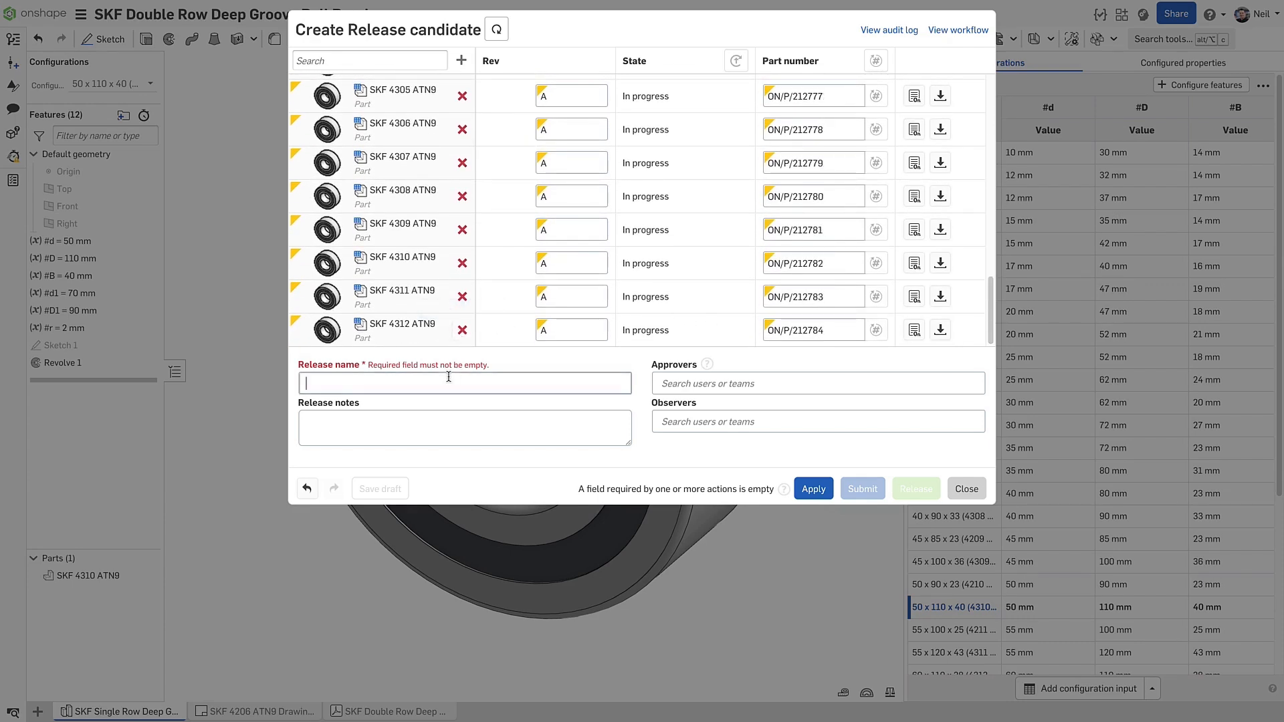
text(Approved)
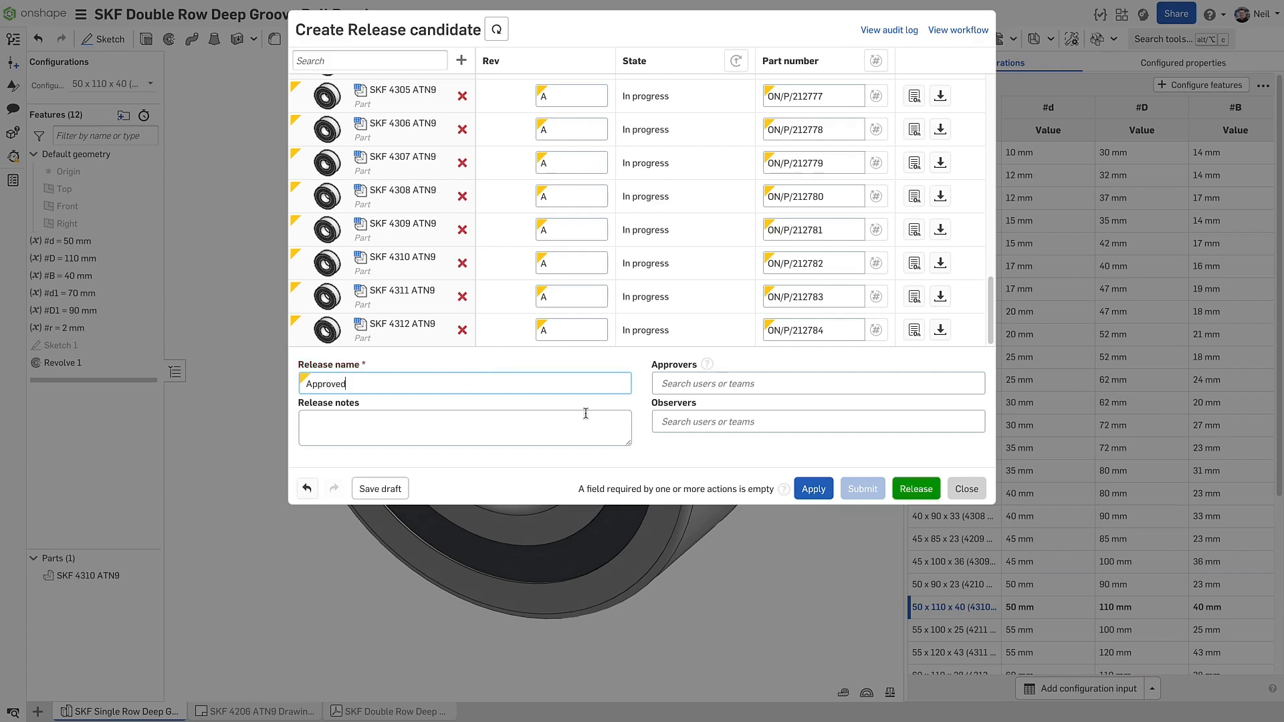
click(914, 488)
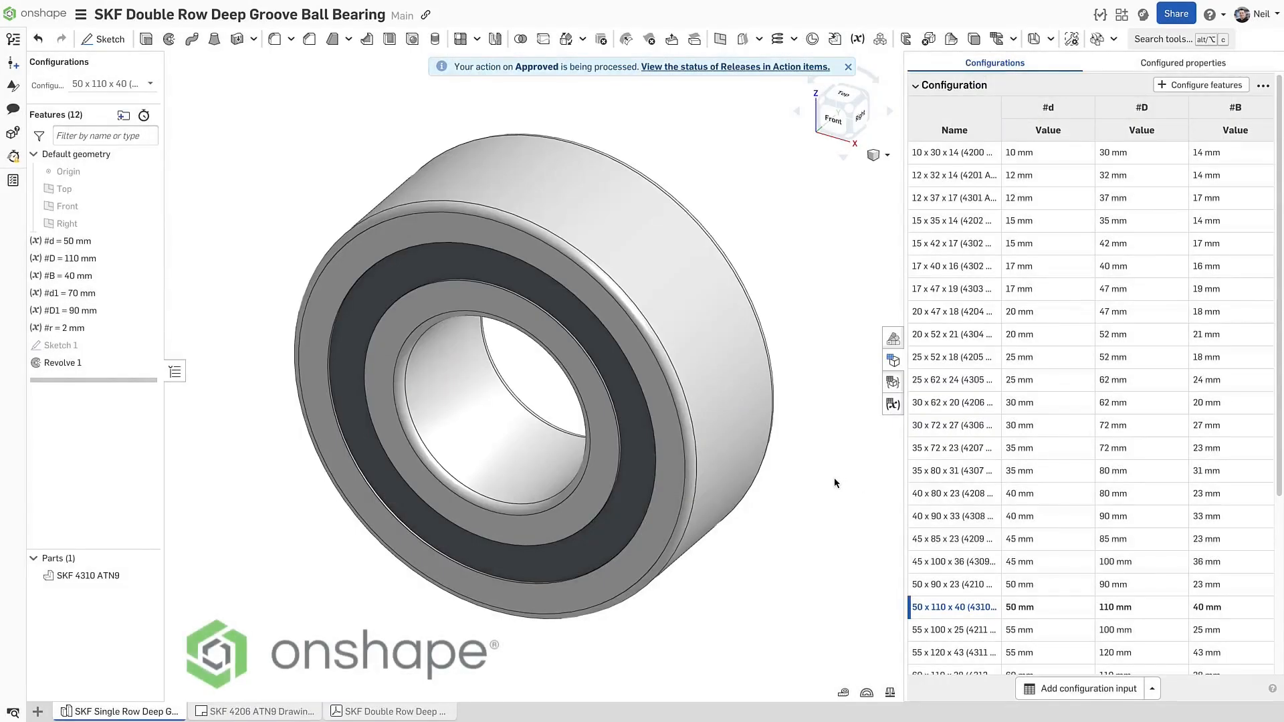